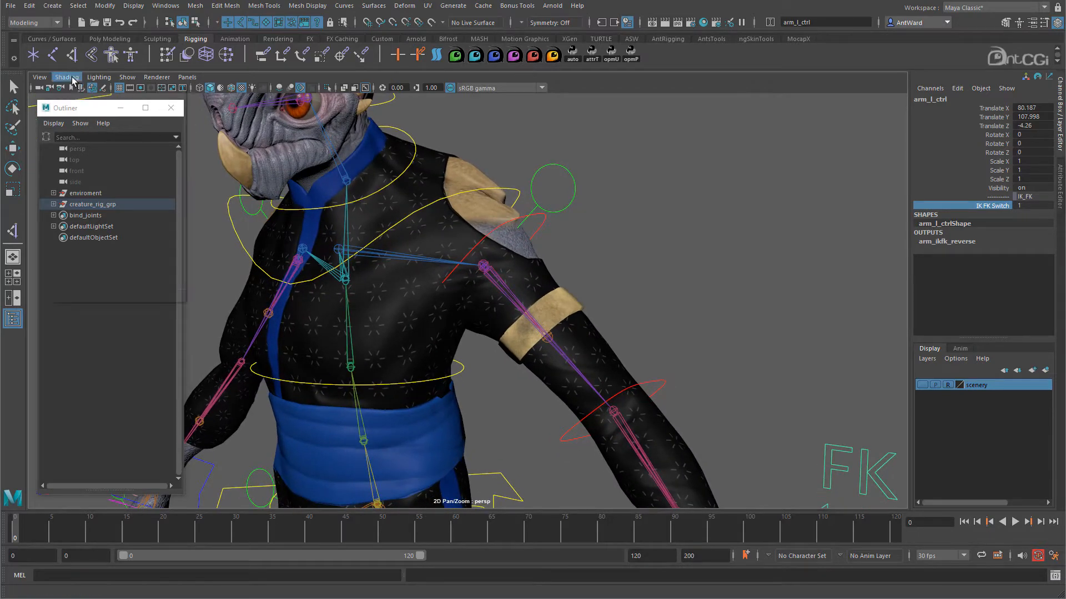
Turn off viewport textures and enable Wireframe on Shaded for the creature.
{"action": "left_click", "coordinate": [66, 76]}
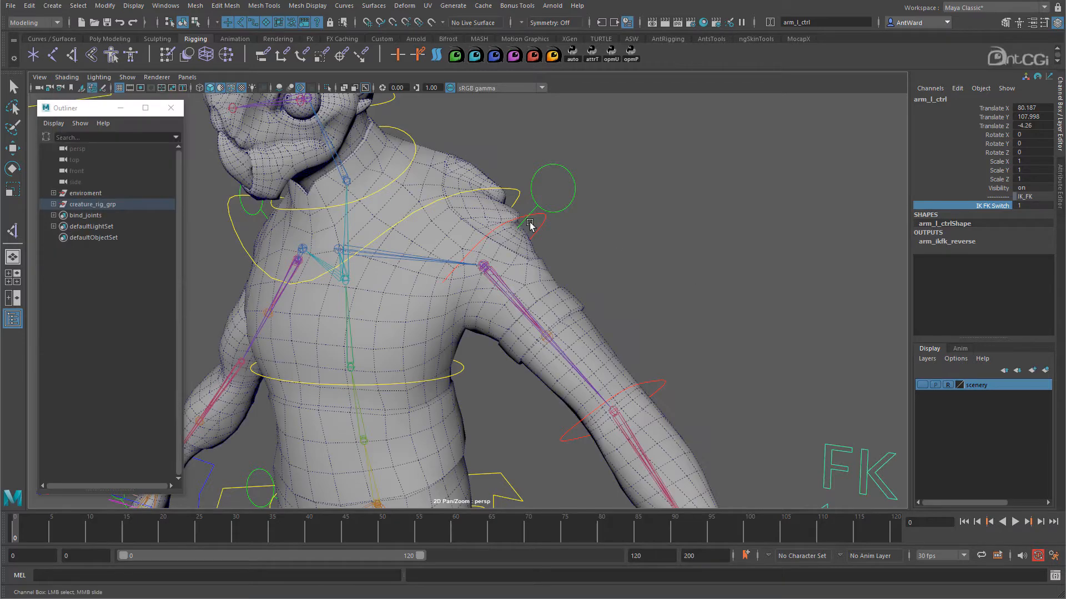
{"action": "left_click", "coordinate": [512, 210]}
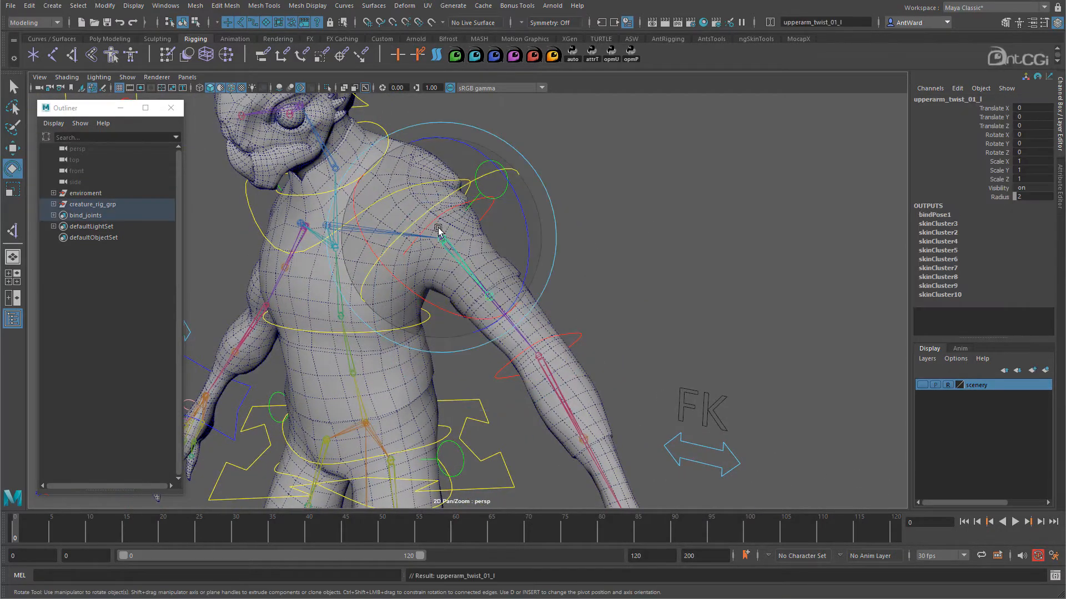
Duplicate the upper arm twist joints into upperarm_follow_l with child upperarm_follow_tip_l.
{"action": "key", "text": "ctrl+d"}
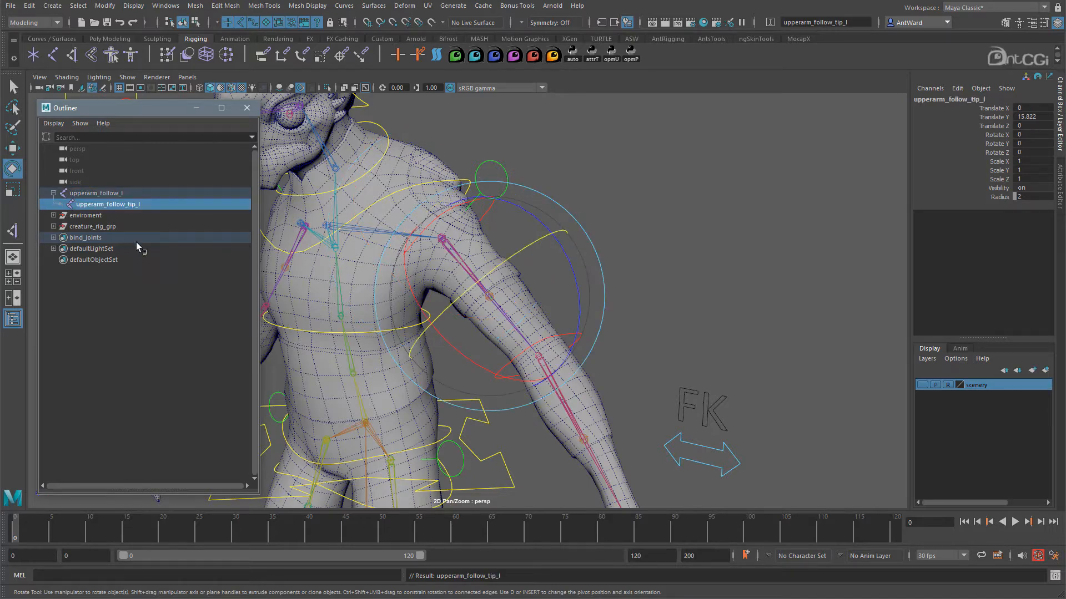
{"action": "left_click", "coordinate": [96, 193]}
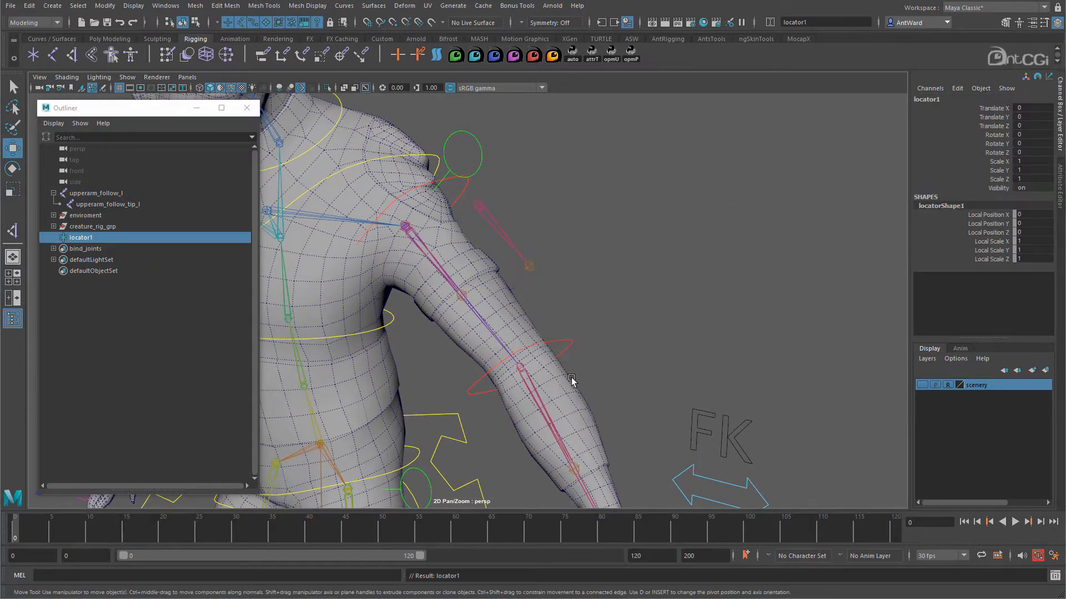
{"action": "mouse_move", "coordinate": [81, 237]}
{"action": "type", "text": "upperarm_aim_l"}
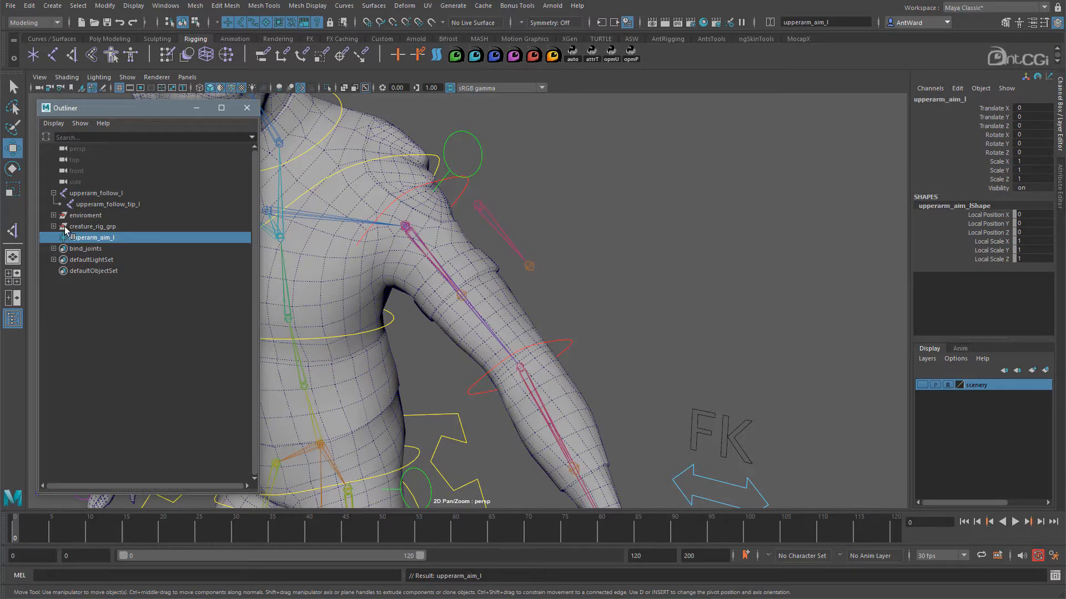
Name the locator upperarm_aim_l, place it above the shoulder, and parent it under upperarm_follow_l.
{"action": "left_click", "coordinate": [96, 193]}
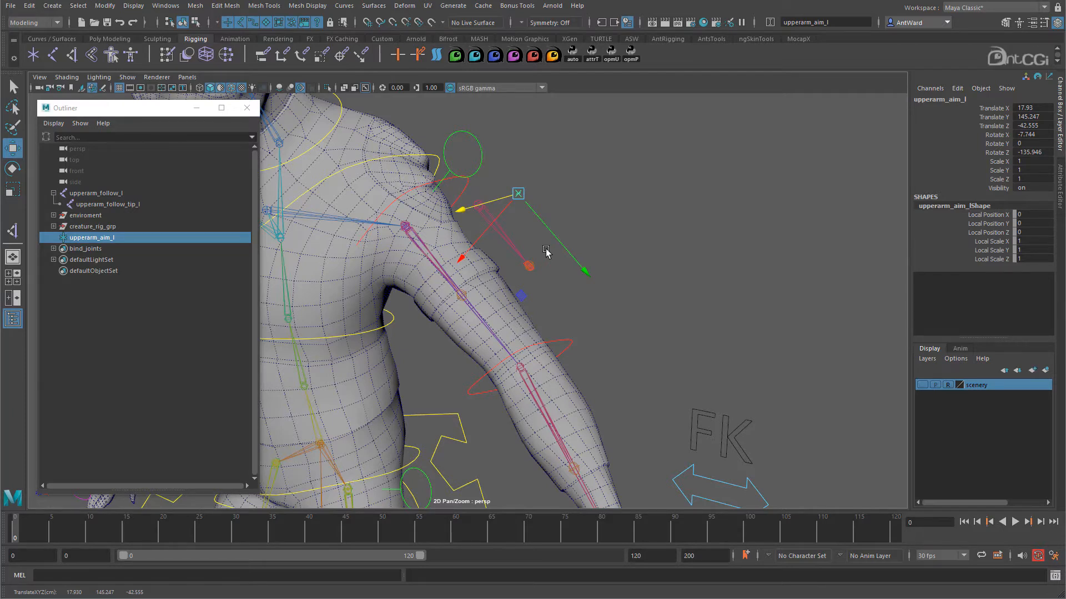
{"action": "left_click", "coordinate": [96, 194]}
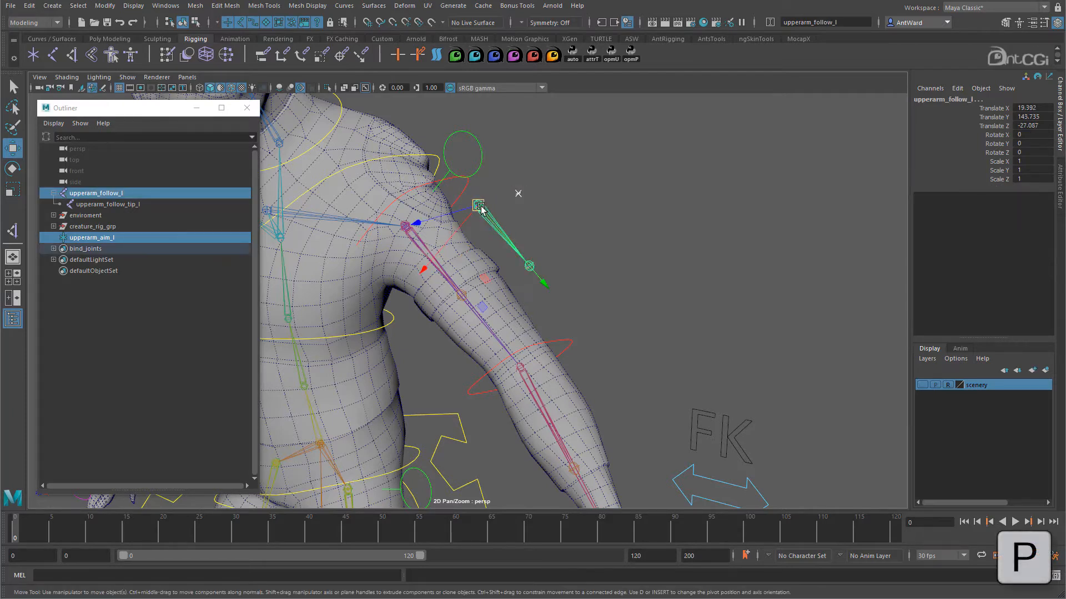
{"action": "left_click", "coordinate": [91, 216]}
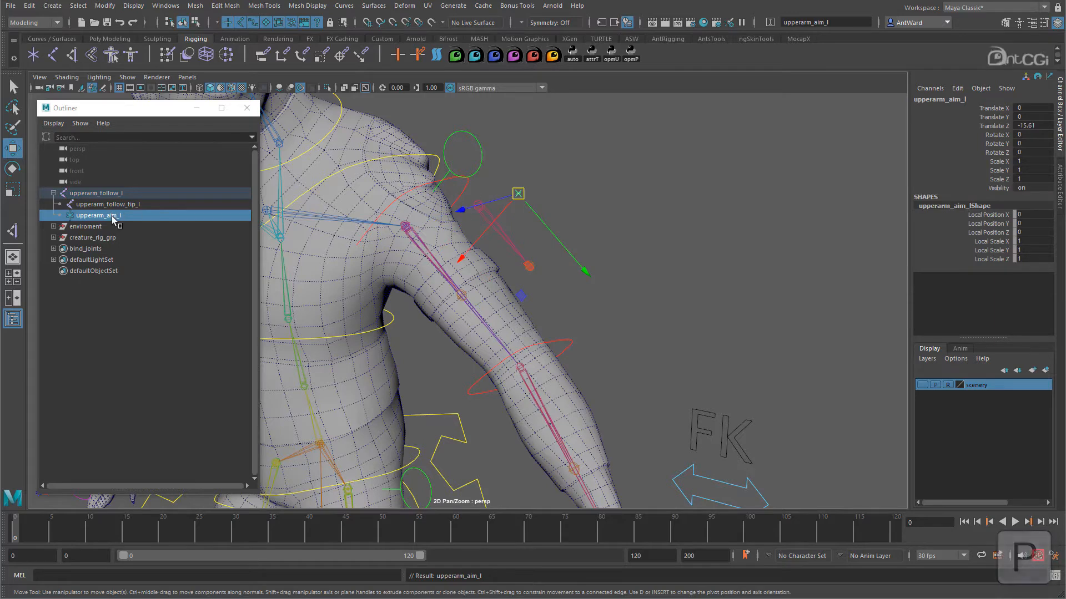
{"action": "left_click", "coordinate": [482, 218]}
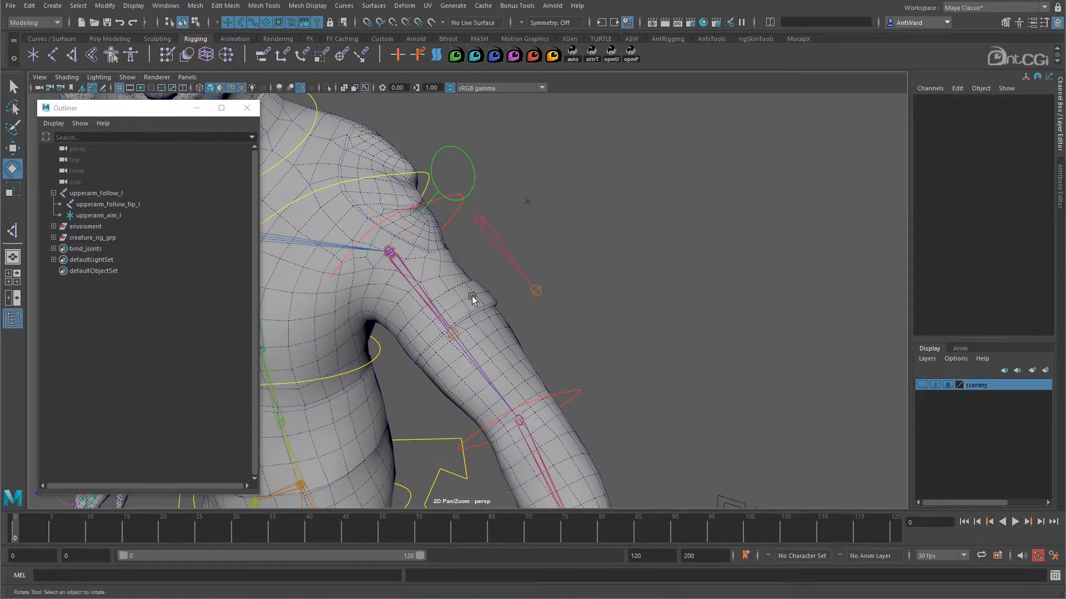
Select the lower arm joint and upperarm_twist_01_l as aim target and constrained joint.
{"action": "left_click", "coordinate": [390, 249]}
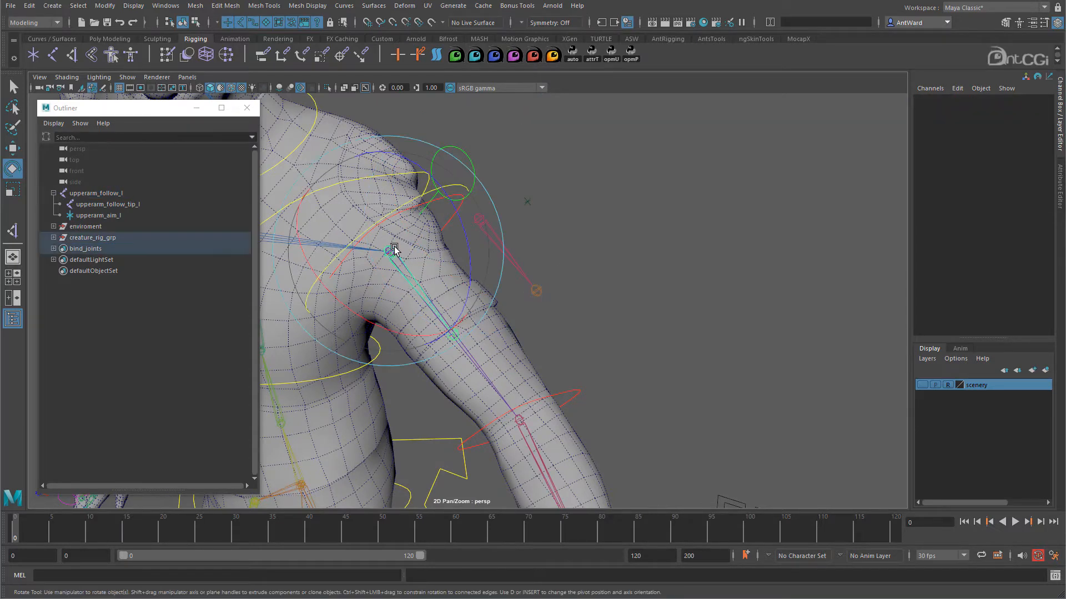
{"action": "left_click", "coordinate": [390, 251]}
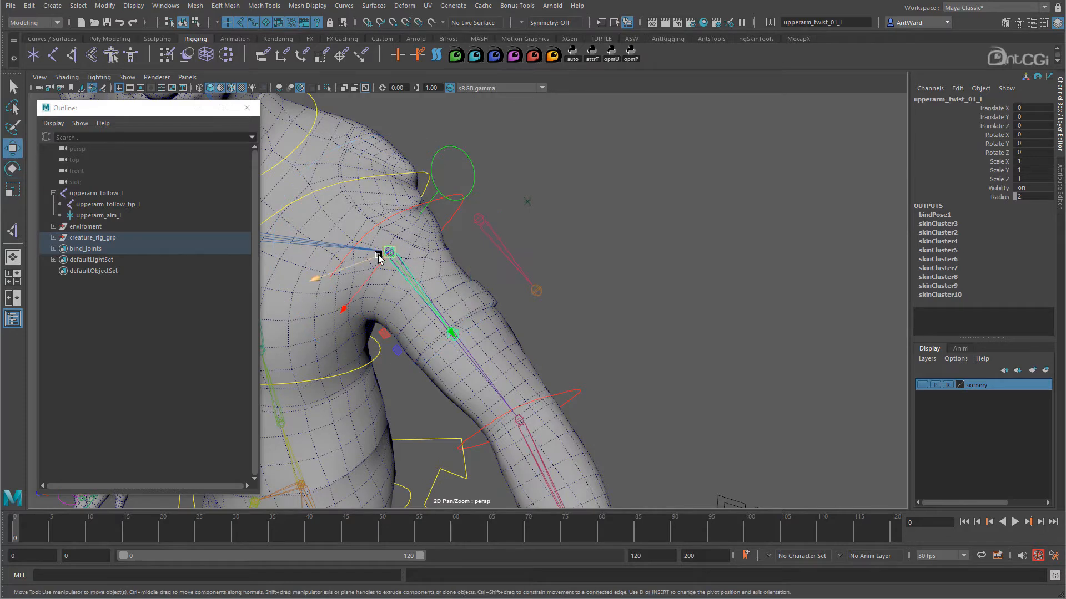
{"action": "mouse_move", "coordinate": [530, 203]}
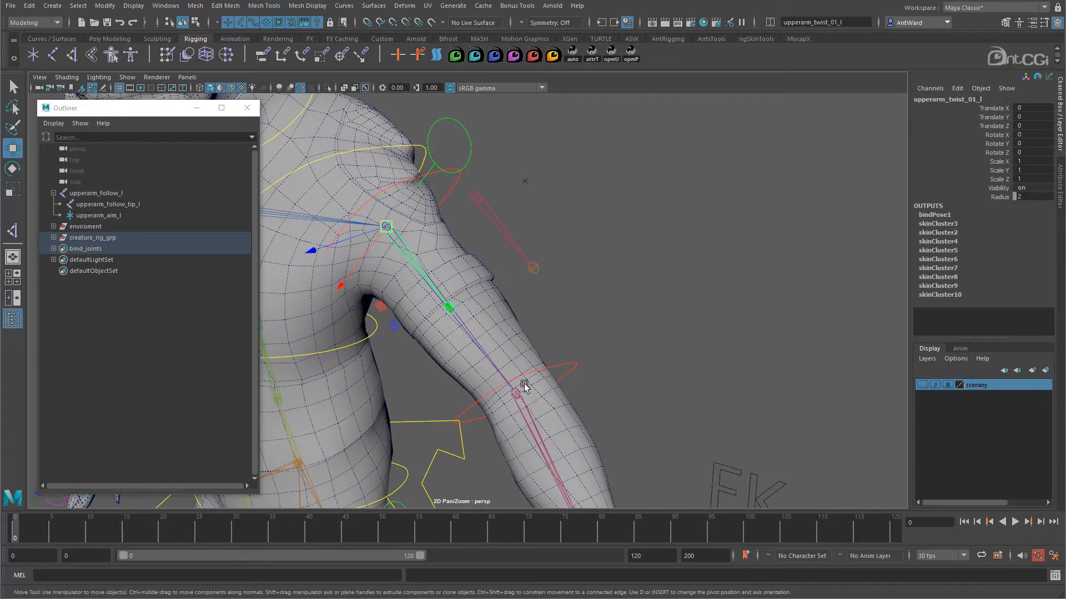
{"action": "mouse_move", "coordinate": [503, 369]}
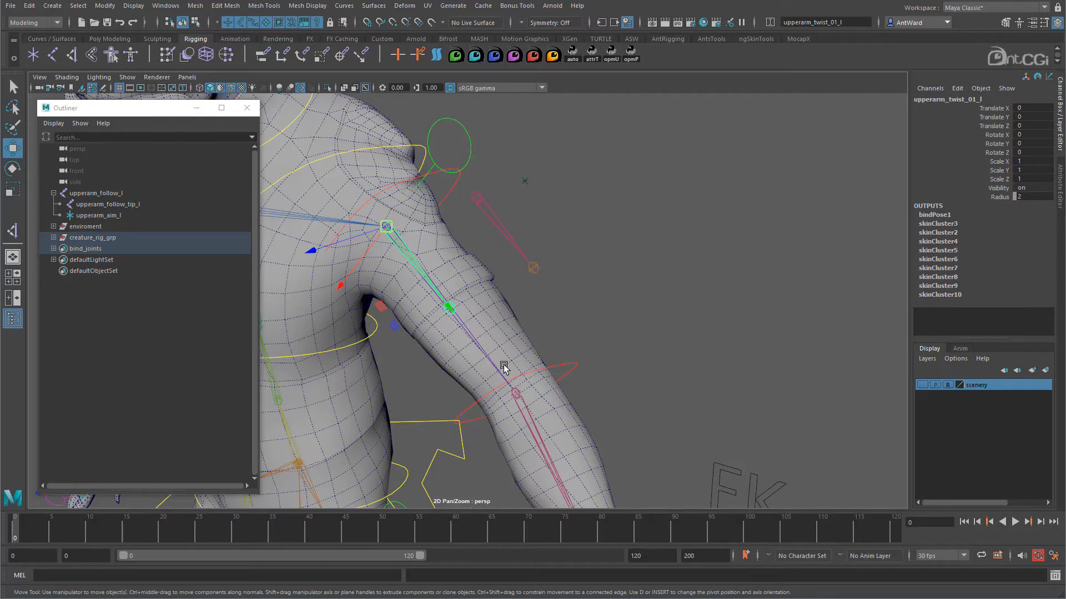
{"action": "left_click", "coordinate": [515, 393]}
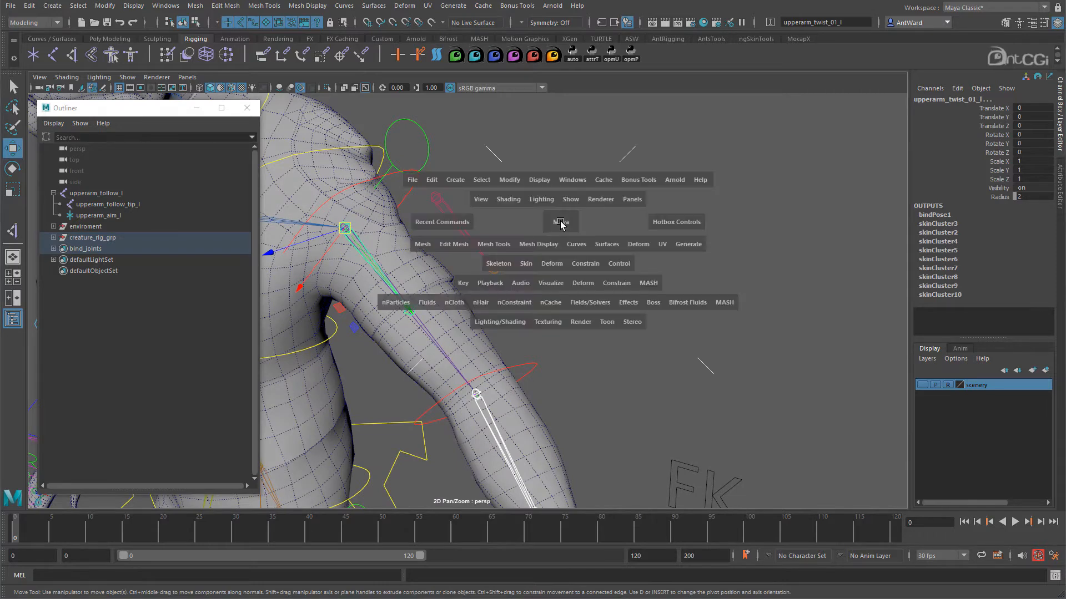
Aim-constrain upperarm_twist_01_l with aim 0,1,0, up 0,0,-1, object up upperarm_aim_l.
{"action": "left_click", "coordinate": [584, 264]}
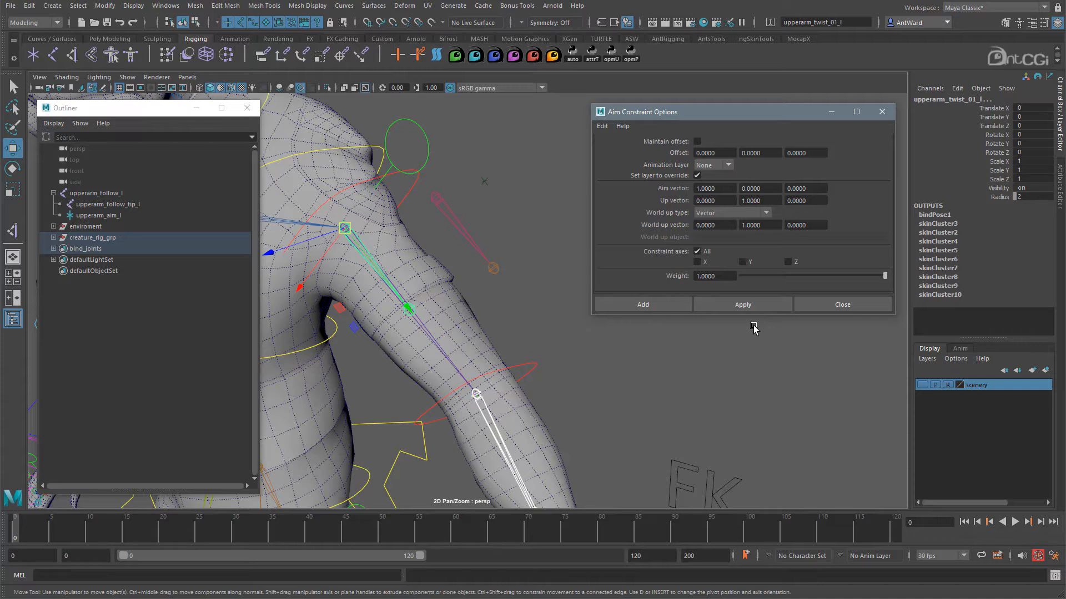
{"action": "mouse_move", "coordinate": [745, 168]}
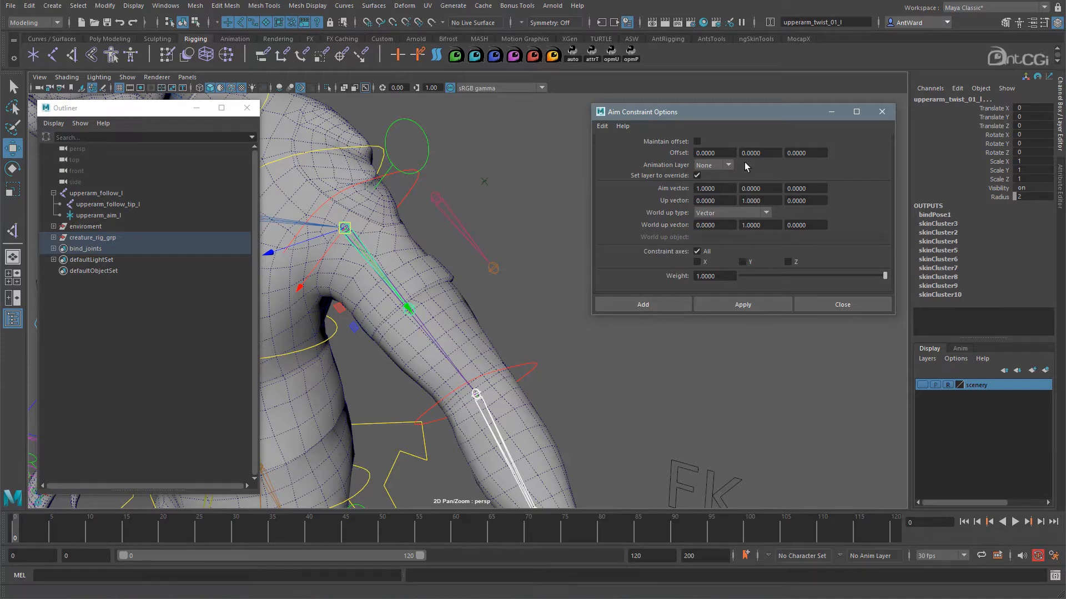
{"action": "left_click", "coordinate": [406, 309]}
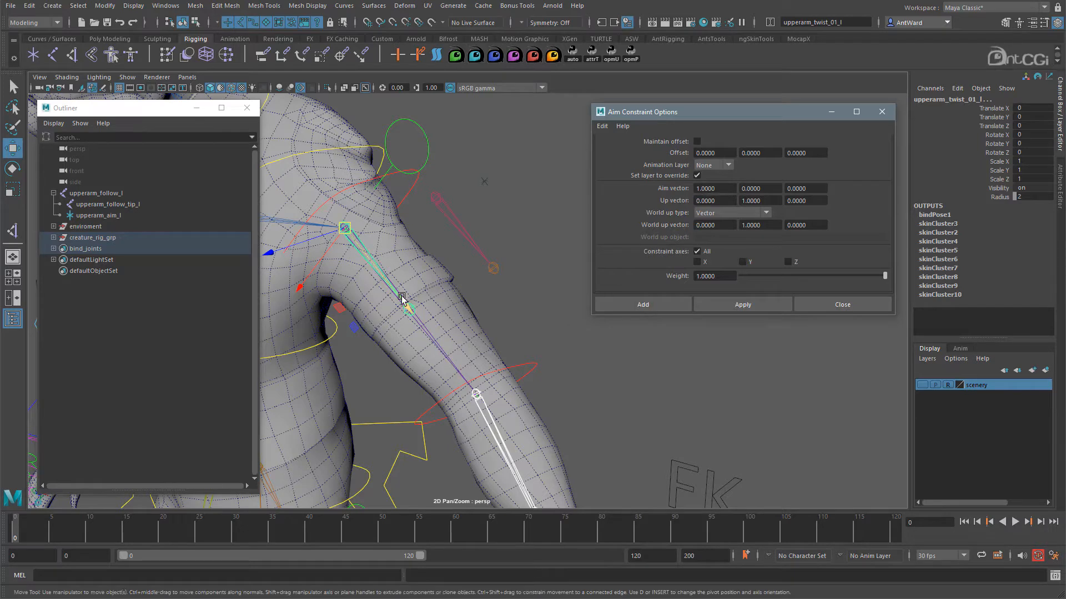
{"action": "mouse_move", "coordinate": [373, 257]}
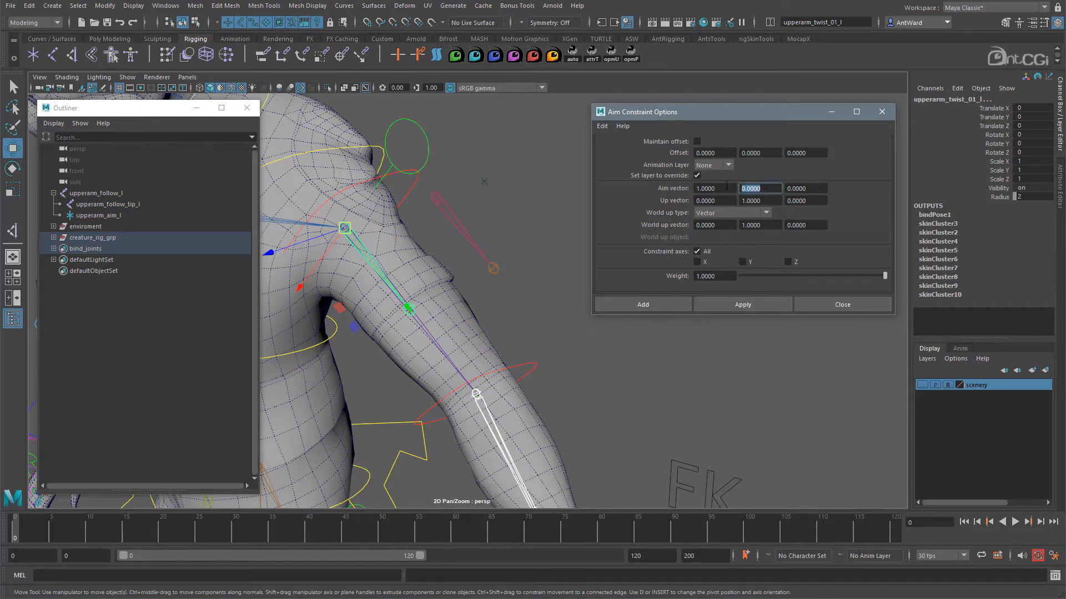
{"action": "left_click", "coordinate": [714, 188]}
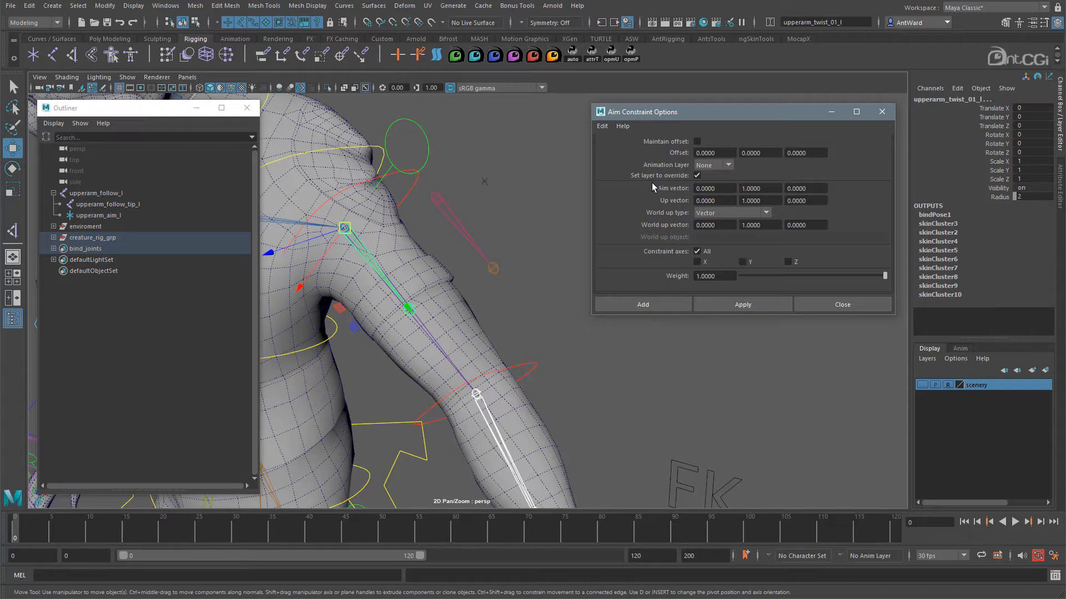
{"action": "mouse_move", "coordinate": [771, 200]}
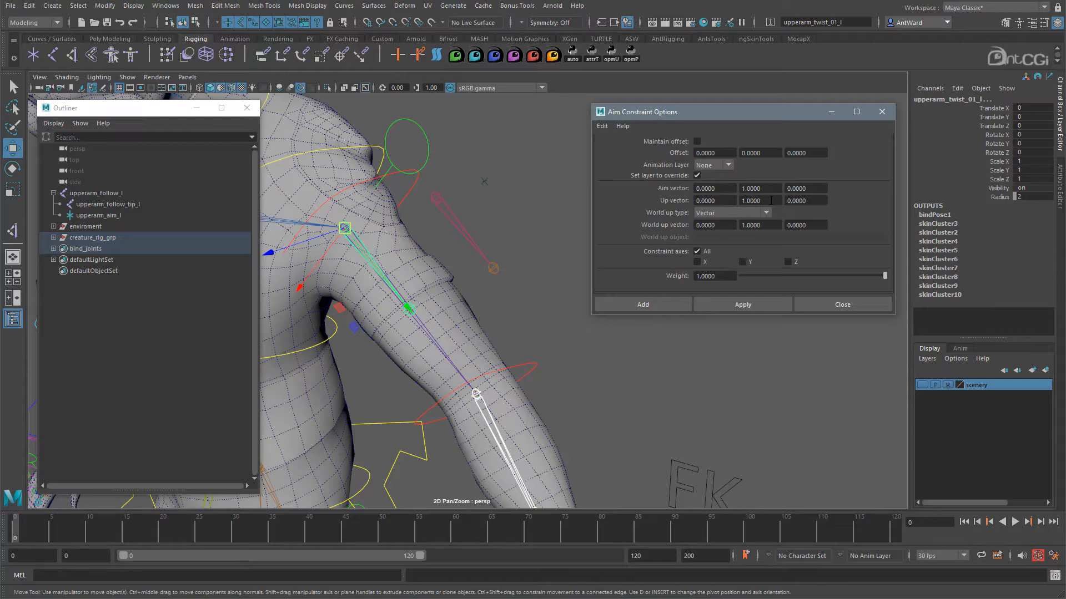
{"action": "triple_click", "coordinate": [757, 200]}
{"action": "type", "text": "0.0000"}
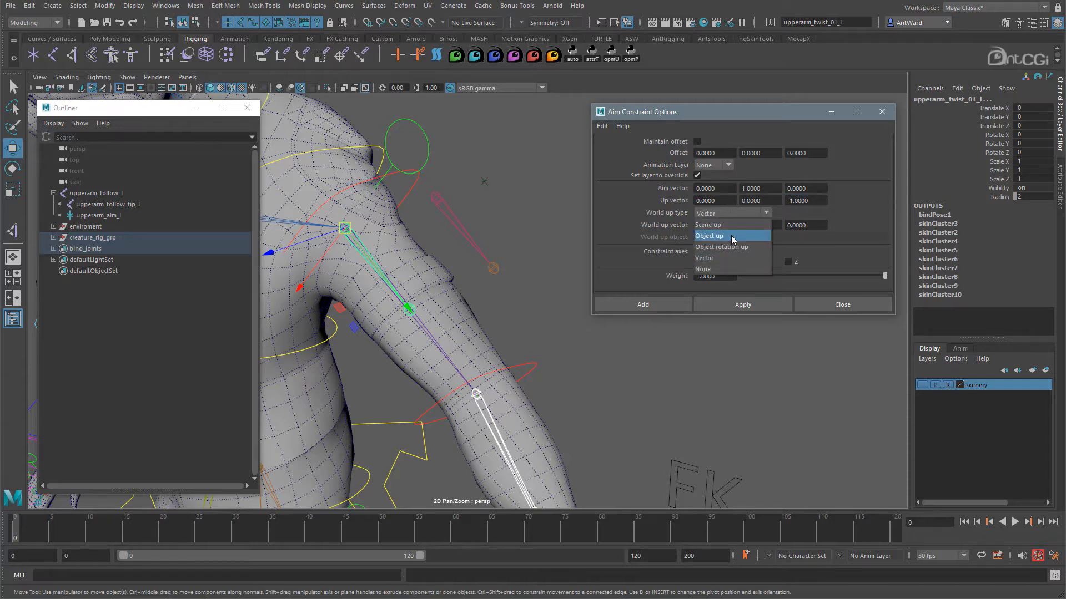
{"action": "left_click", "coordinate": [709, 236]}
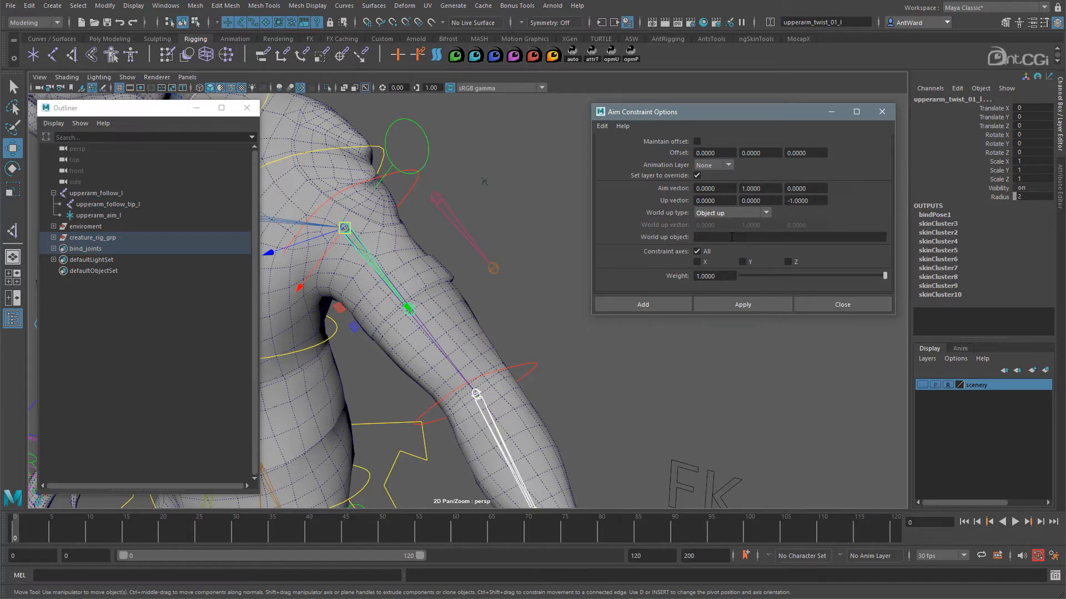
{"action": "mouse_move", "coordinate": [485, 187]}
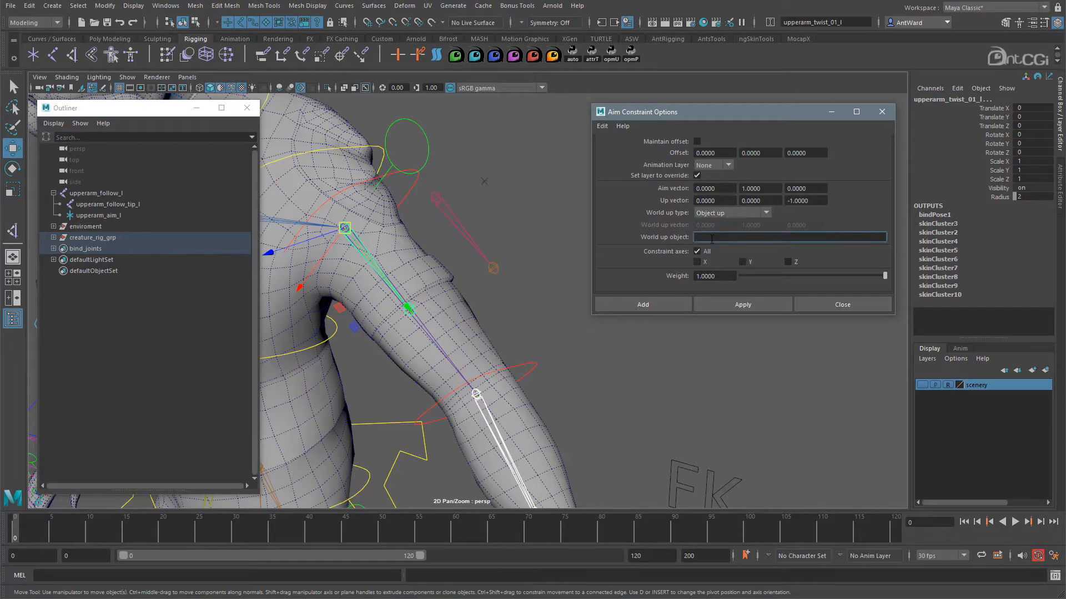
{"action": "type", "text": "upperarm_aim_l"}
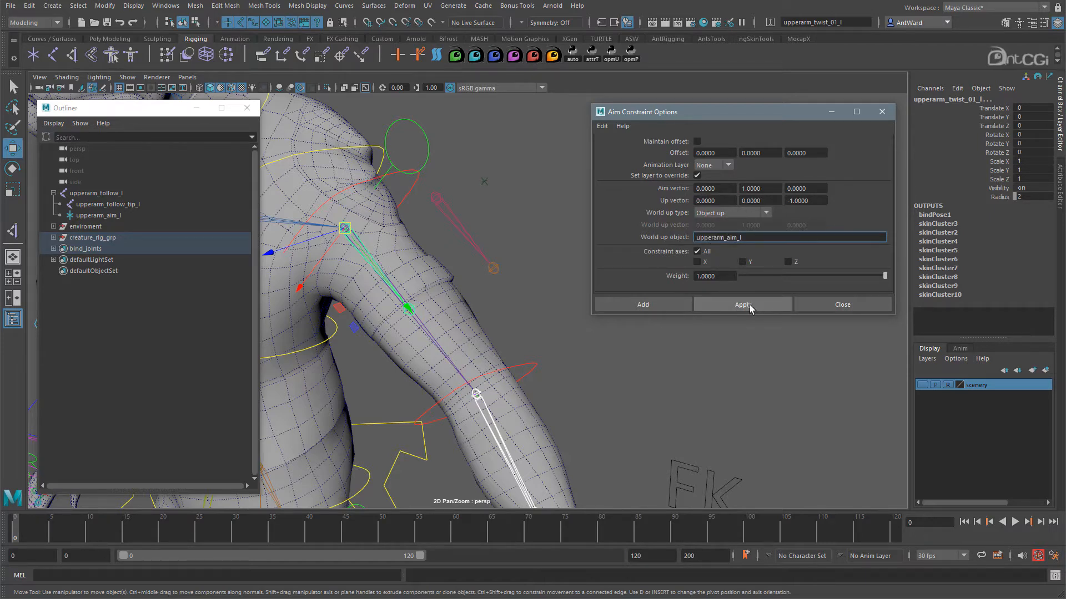
{"action": "left_click", "coordinate": [742, 303]}
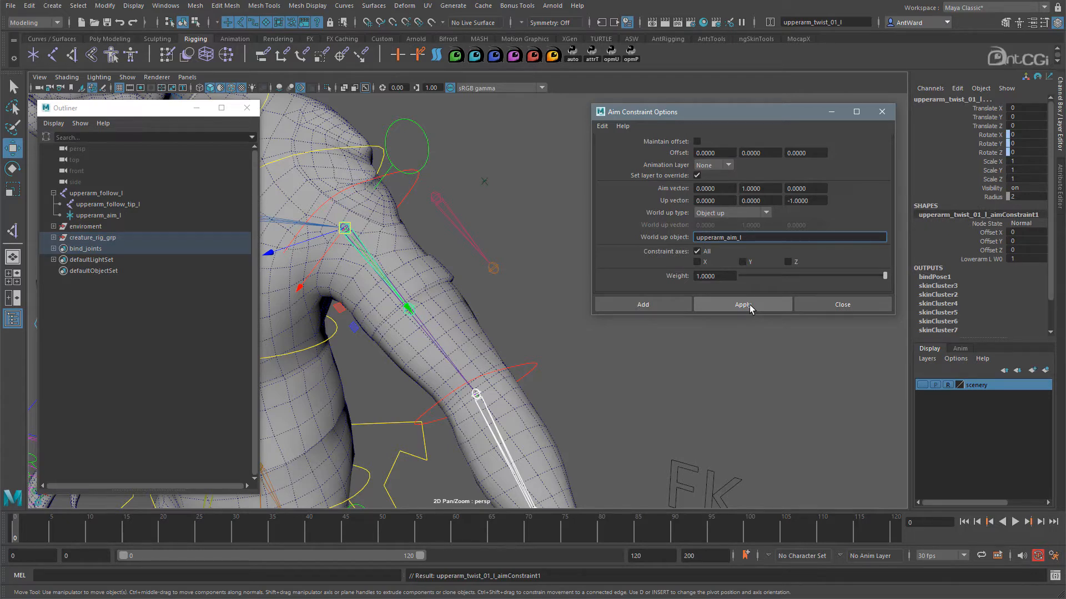
{"action": "left_click", "coordinate": [742, 304]}
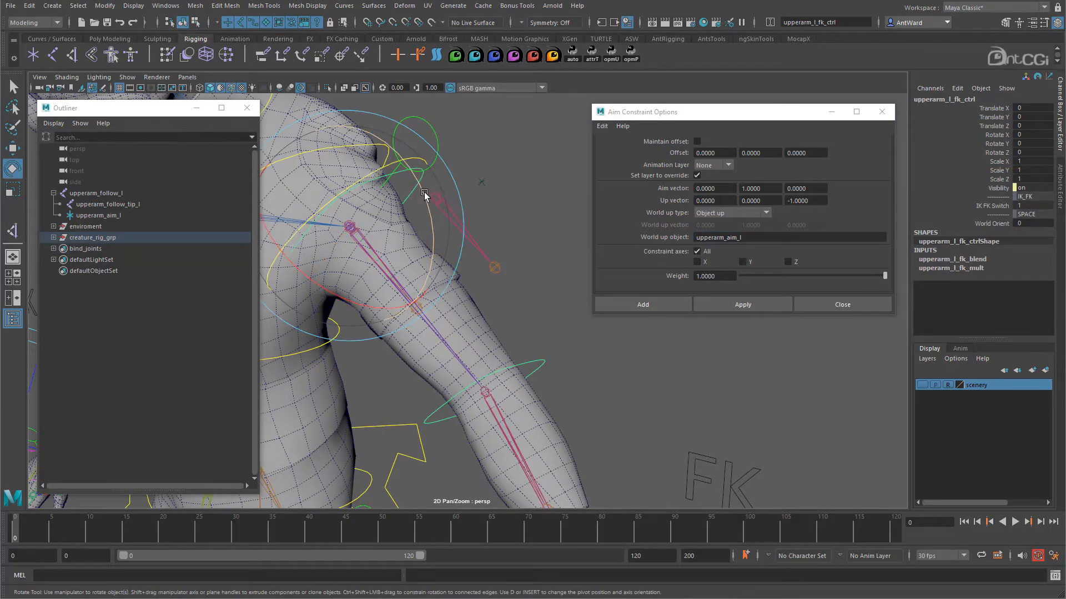
{"action": "left_click_drag", "start_coordinate": [424, 194], "coordinate": [400, 166]}
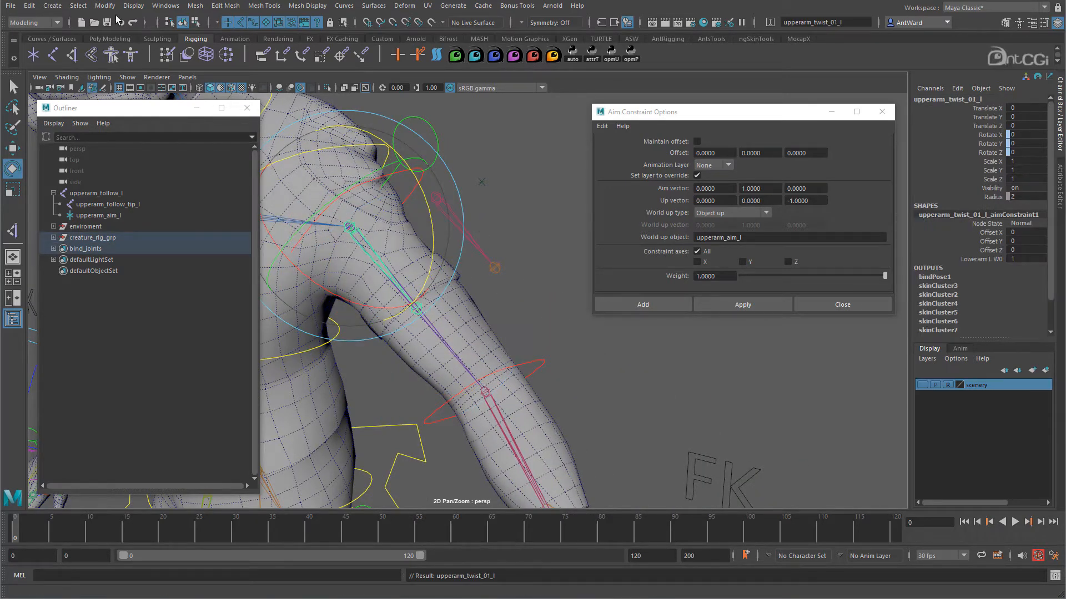
{"action": "left_click", "coordinate": [133, 6]}
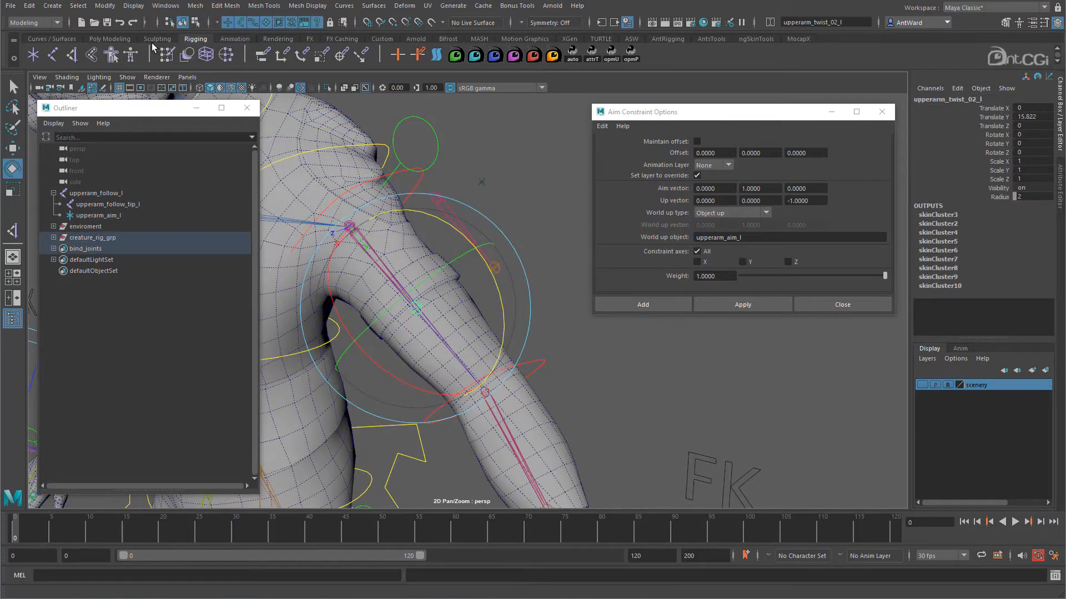
{"action": "left_click", "coordinate": [134, 6]}
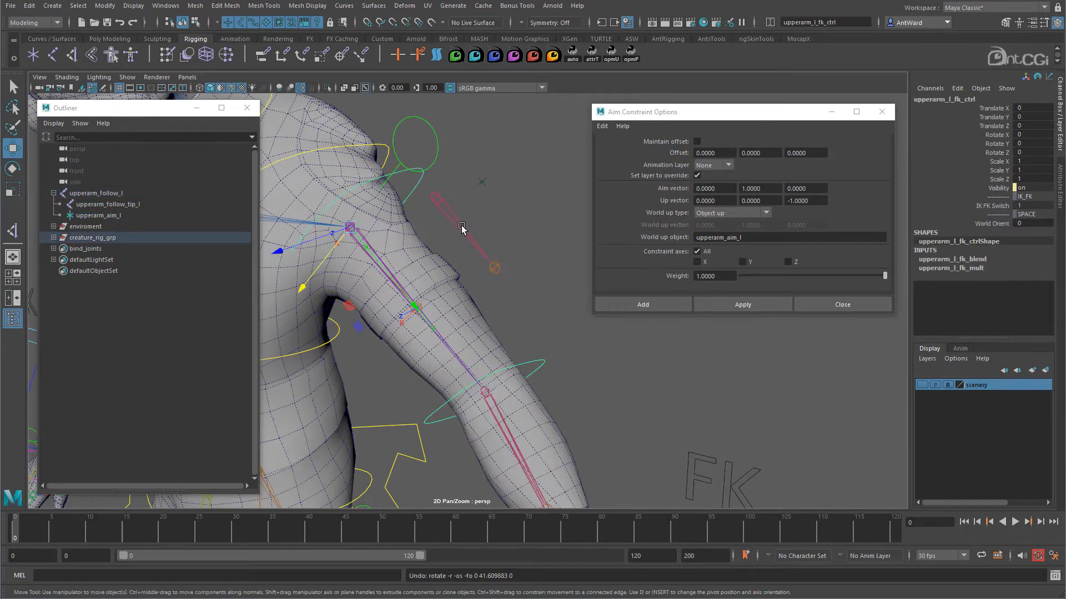
{"action": "left_click", "coordinate": [95, 193]}
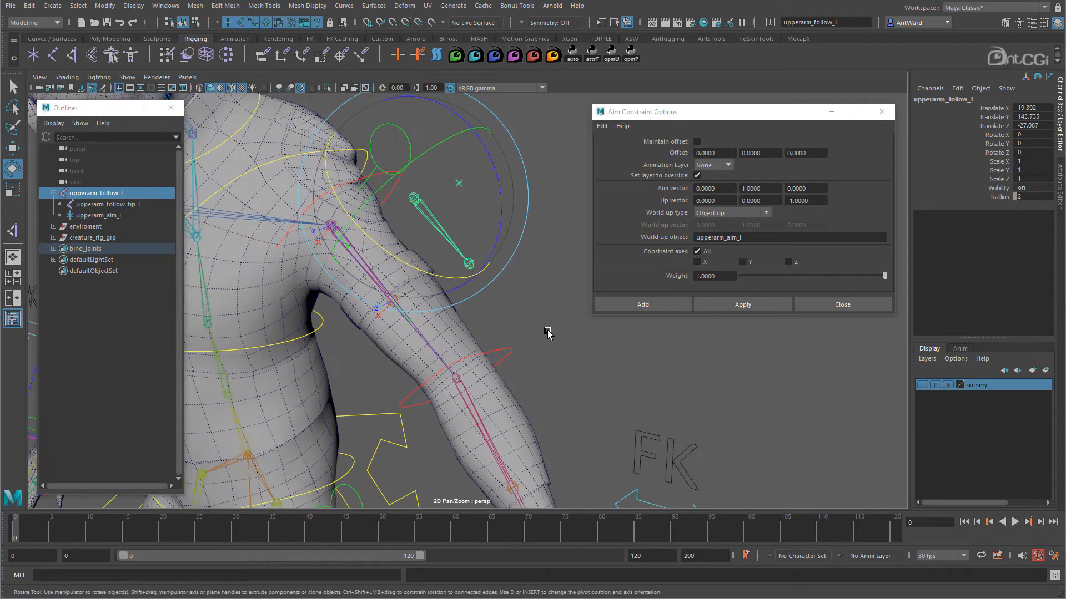
{"action": "left_click", "coordinate": [841, 304]}
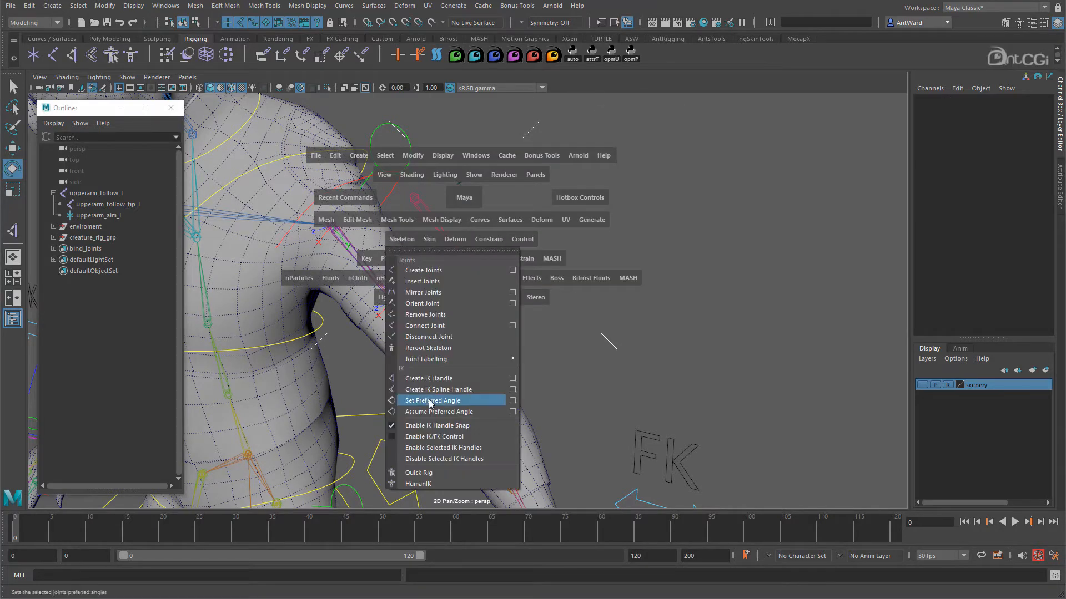
Create a rotate-plane IK handle from upperarm_follow_l to upperarm_follow_tip_l.
{"action": "left_click", "coordinate": [428, 378]}
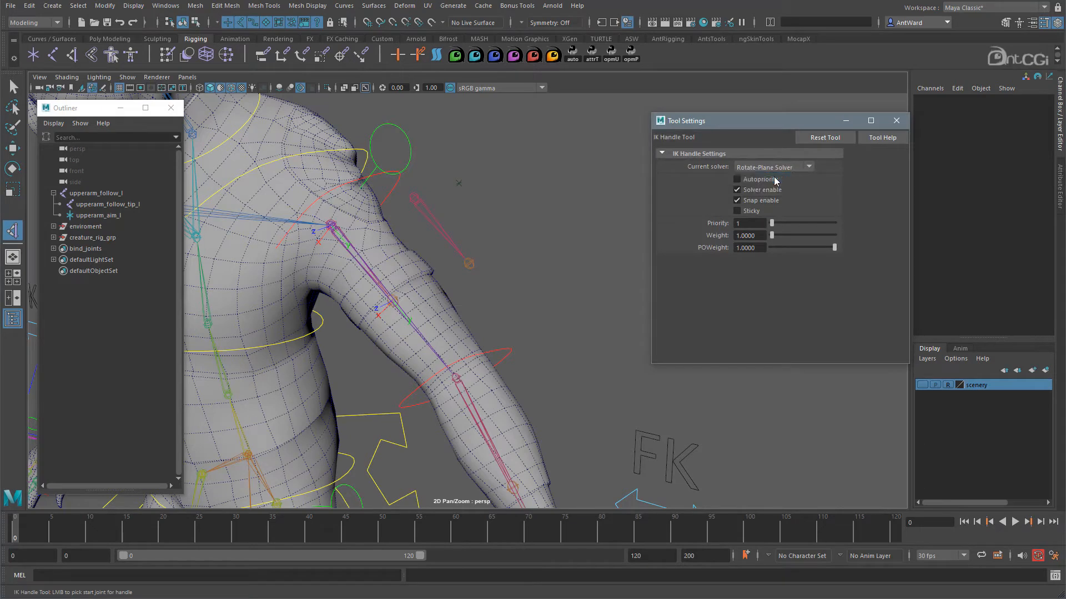
{"action": "left_click", "coordinate": [737, 178]}
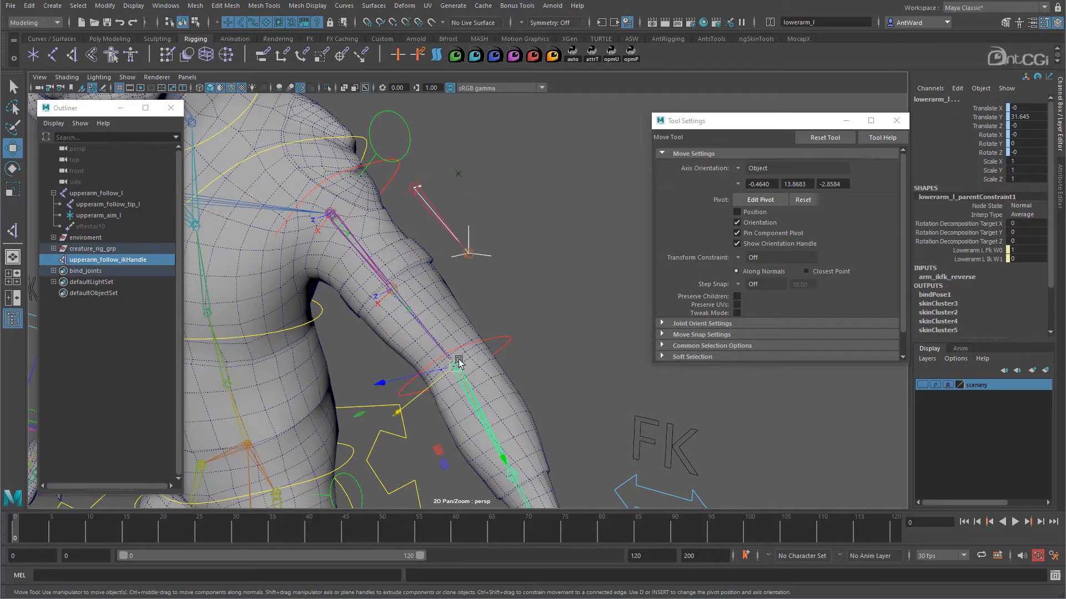
Parent upperarm_follow_ikHandle under the lowerarm_l joint.
{"action": "left_click", "coordinate": [105, 5]}
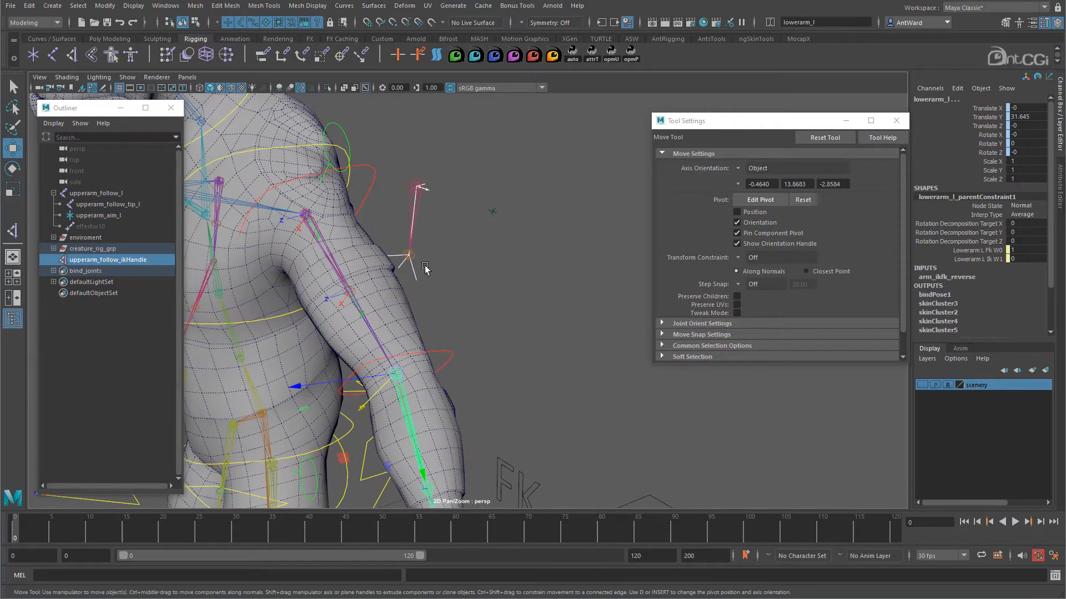
{"action": "left_click", "coordinate": [408, 255]}
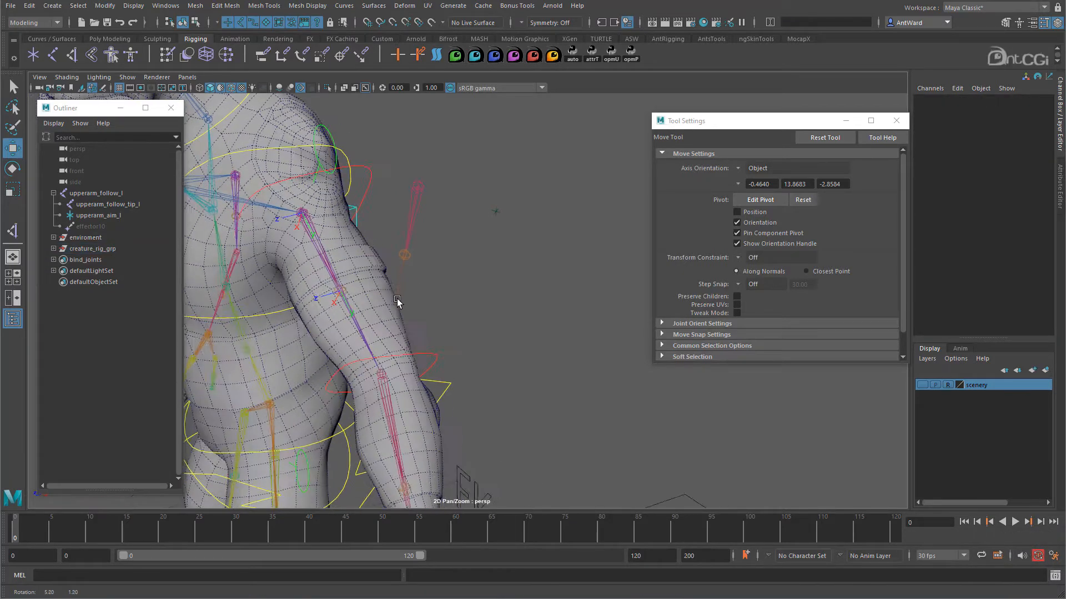
{"action": "left_click", "coordinate": [66, 76]}
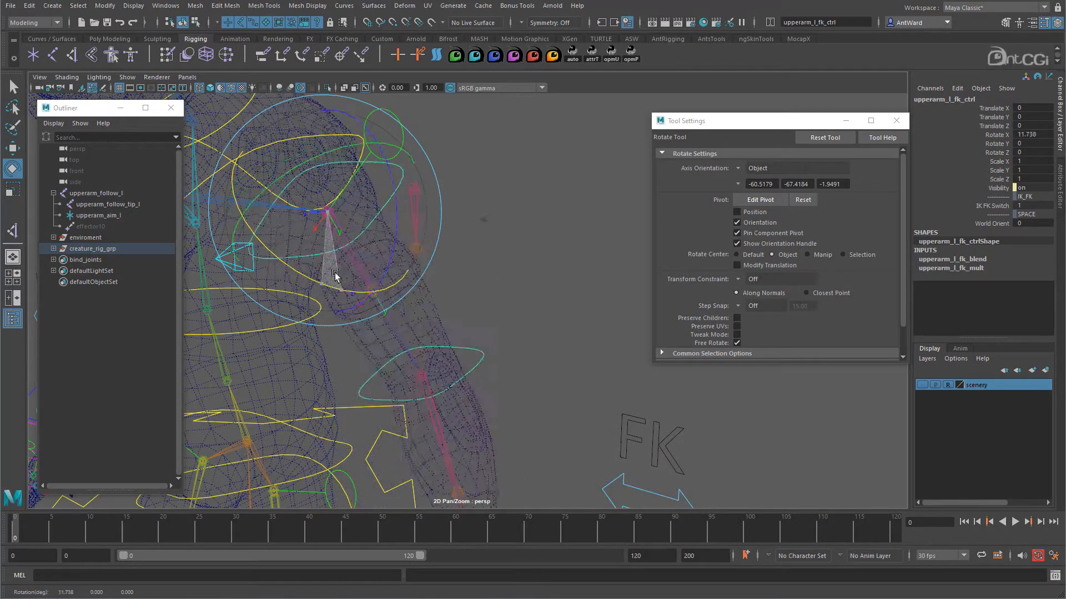
{"action": "left_click_drag", "start_coordinate": [333, 272], "coordinate": [258, 122]}
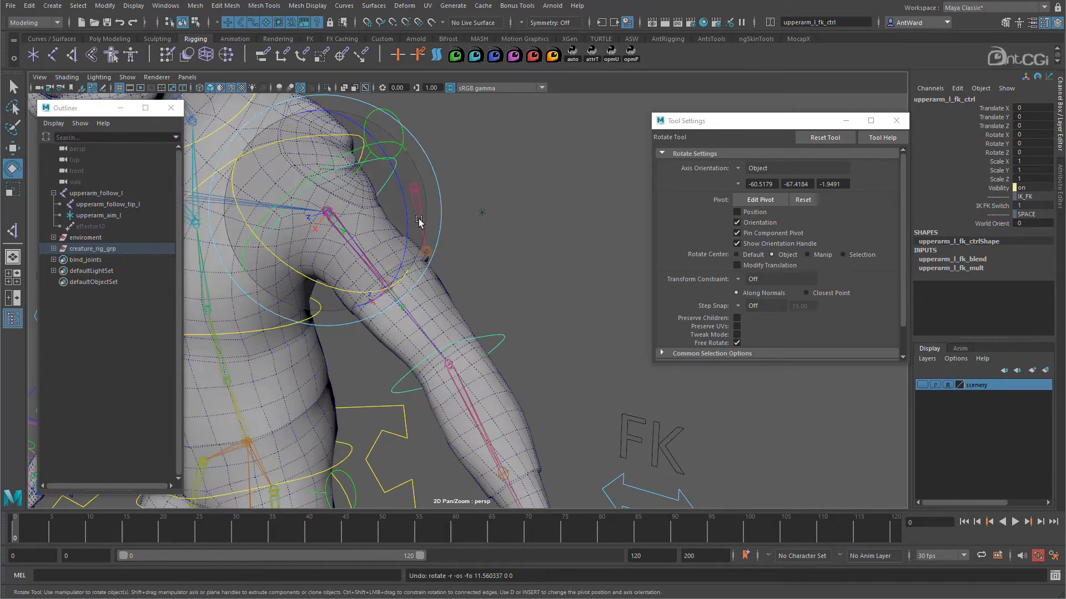
{"action": "left_click_drag", "start_coordinate": [418, 217], "coordinate": [382, 200]}
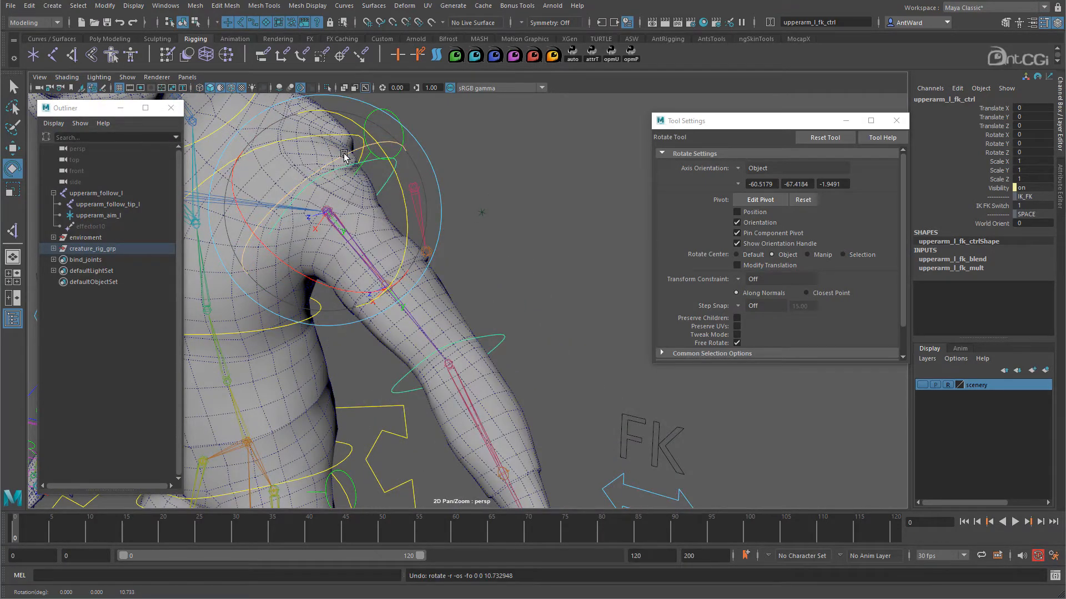
{"action": "left_click_drag", "start_coordinate": [346, 153], "coordinate": [267, 196]}
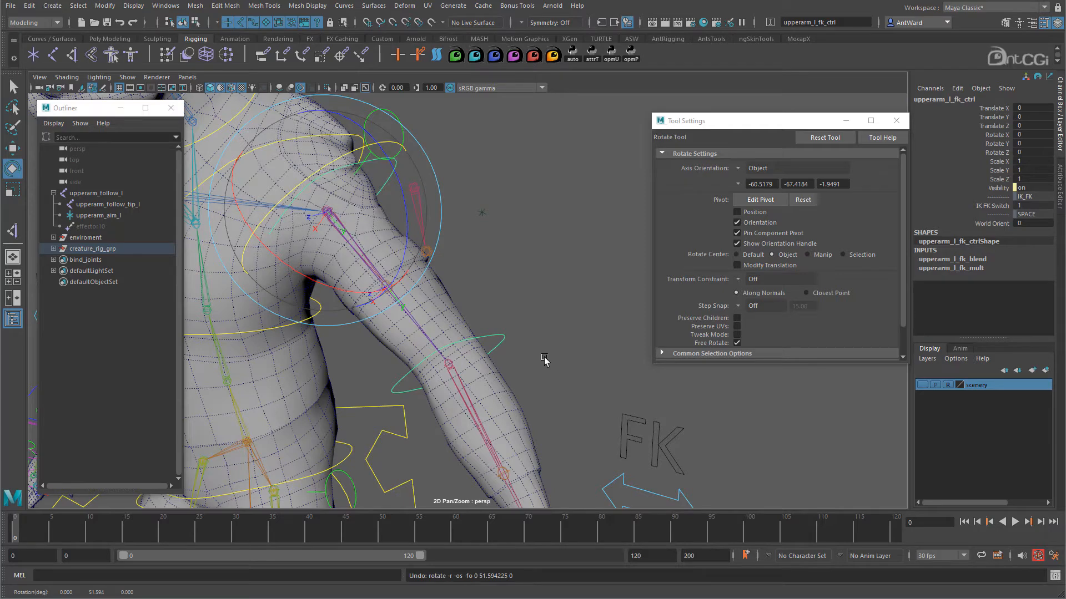
{"action": "left_click", "coordinate": [54, 123]}
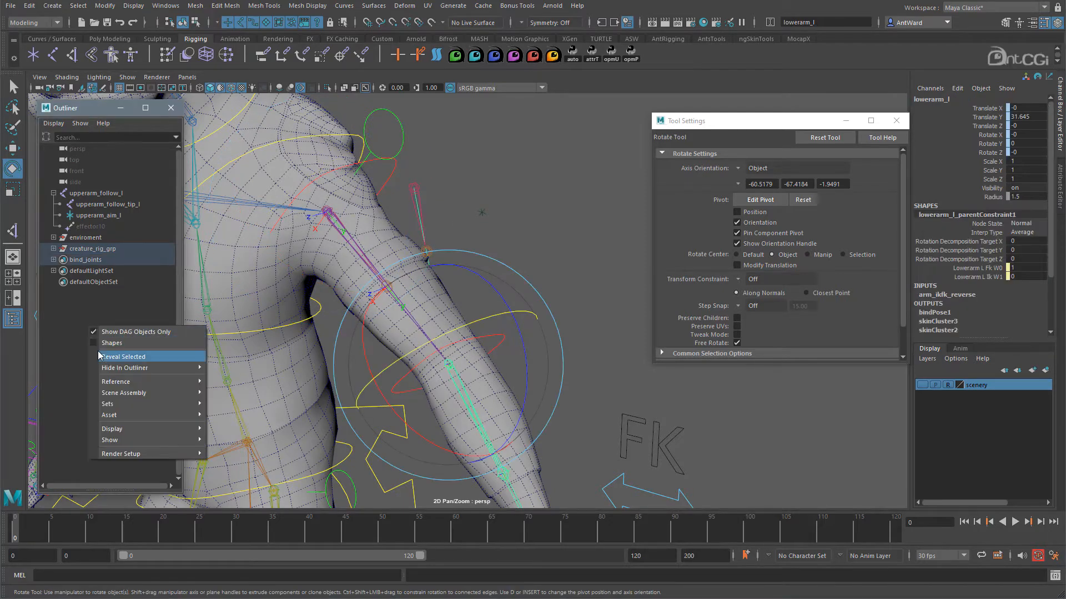
Reveal upperarm_follow_ikHandle under lowerarm_l and test-rotate upperarm_l_fk_ctrl.
{"action": "left_click", "coordinate": [124, 357]}
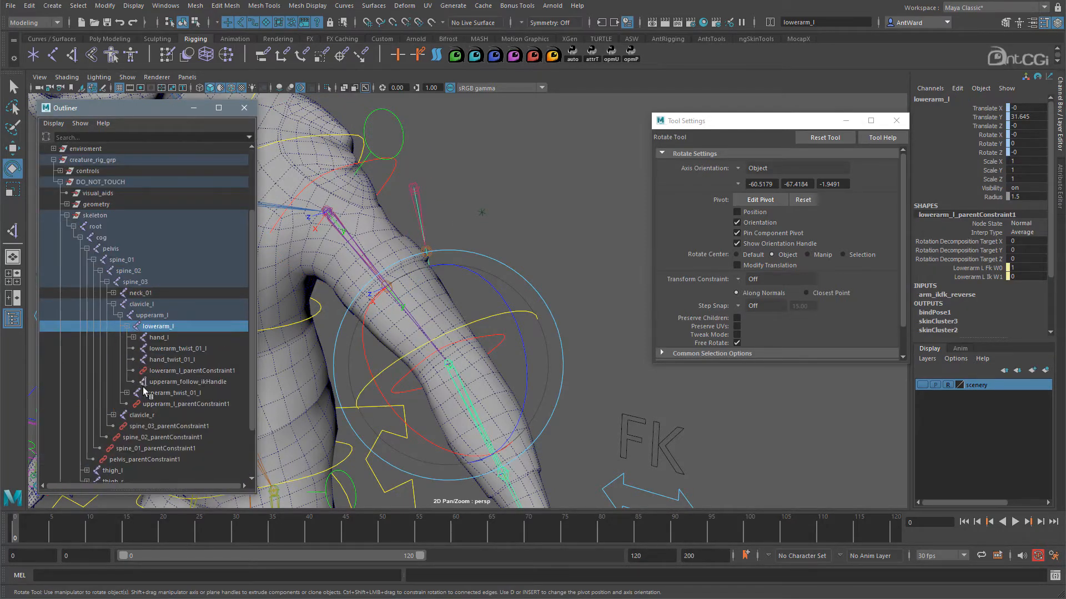
{"action": "left_click", "coordinate": [188, 382]}
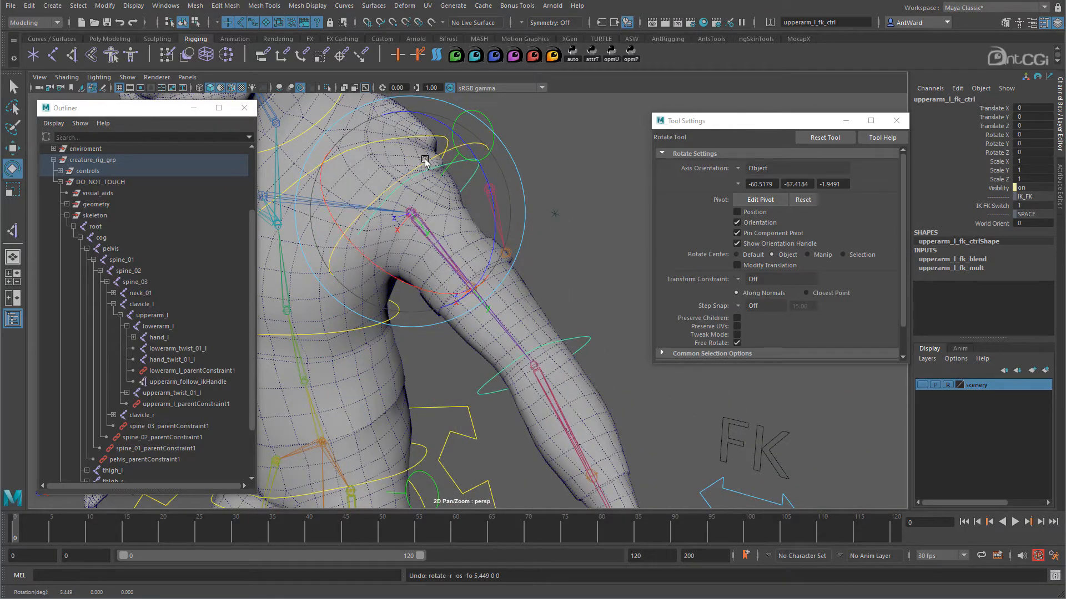
{"action": "left_click_drag", "start_coordinate": [424, 163], "coordinate": [408, 189]}
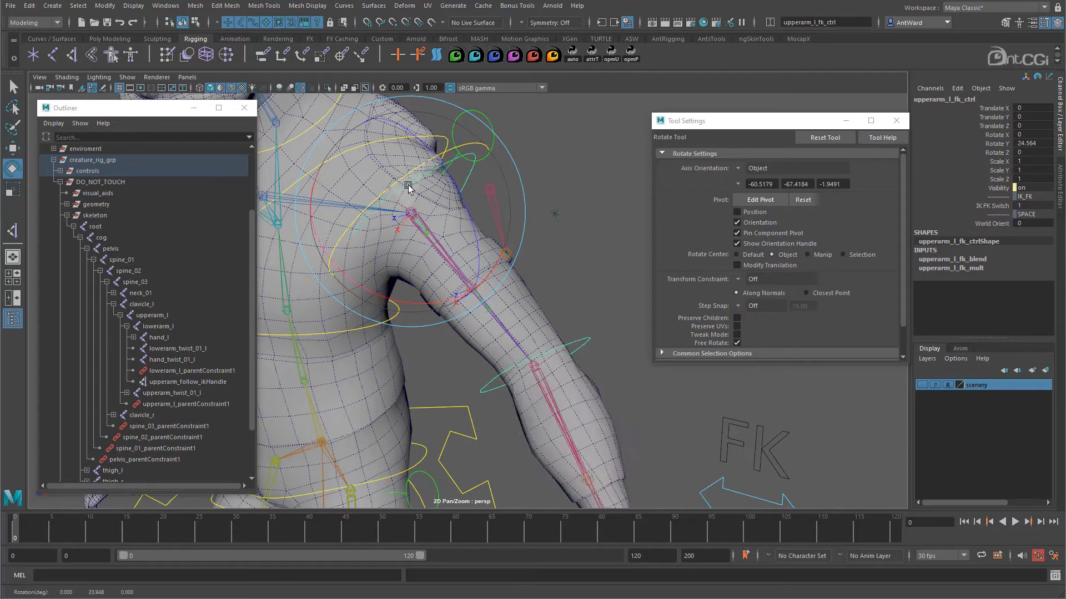
{"action": "left_click_drag", "start_coordinate": [408, 189], "coordinate": [360, 224]}
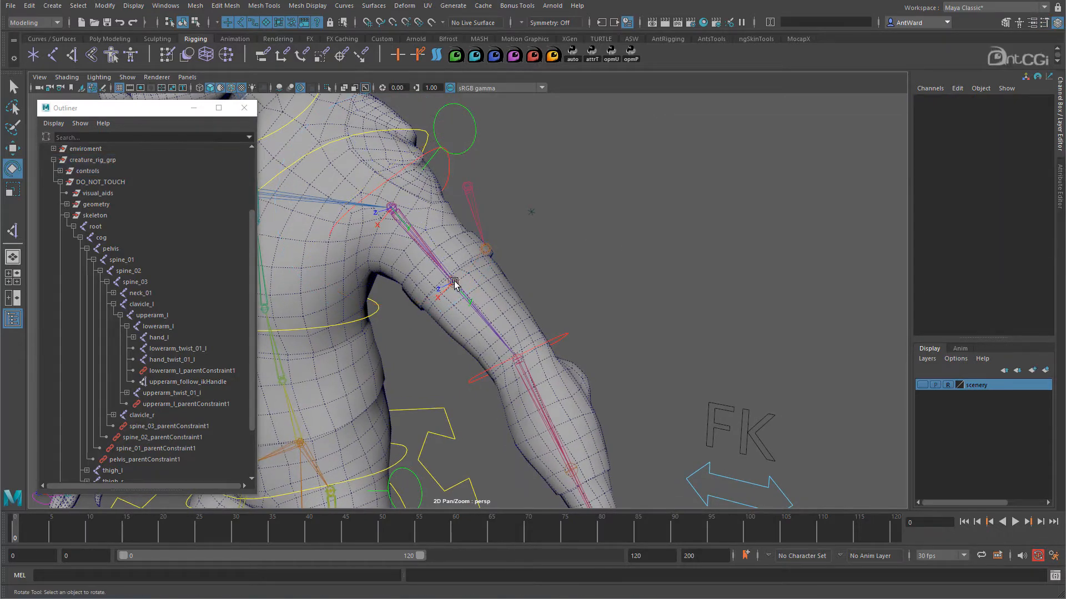
Select upperarm_twist_02_l and open the Node Editor with upperarm_l loaded.
{"action": "left_click", "coordinate": [454, 282]}
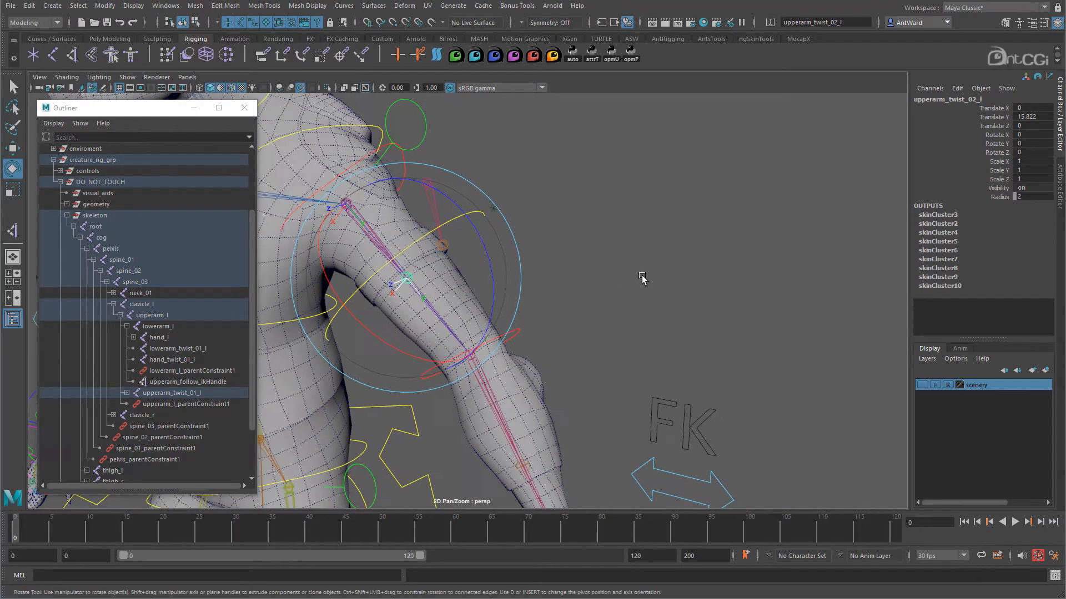
{"action": "left_click", "coordinate": [165, 6]}
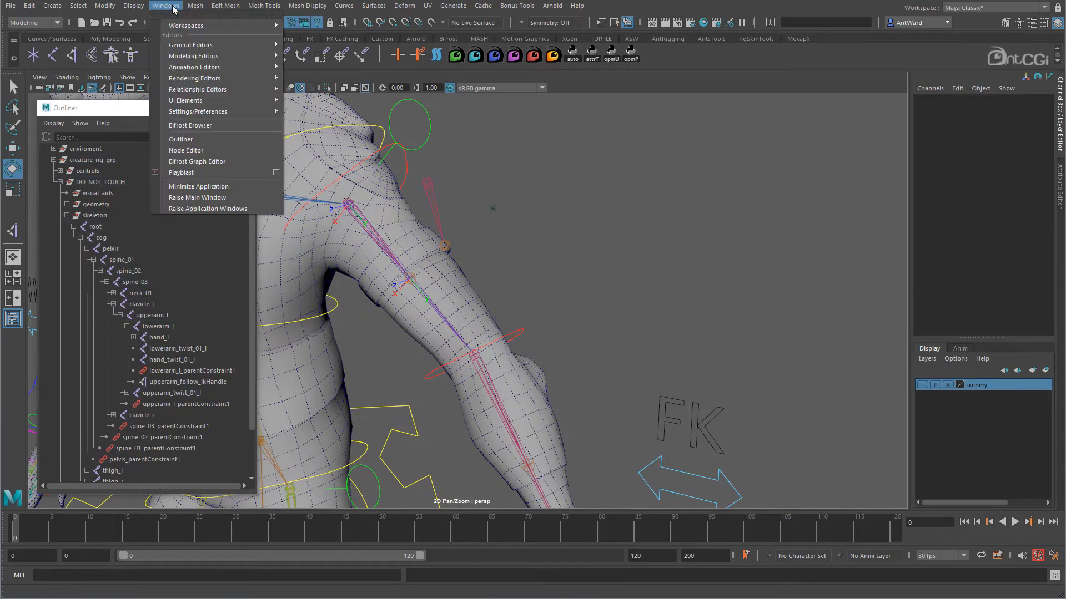
{"action": "left_click", "coordinate": [185, 151]}
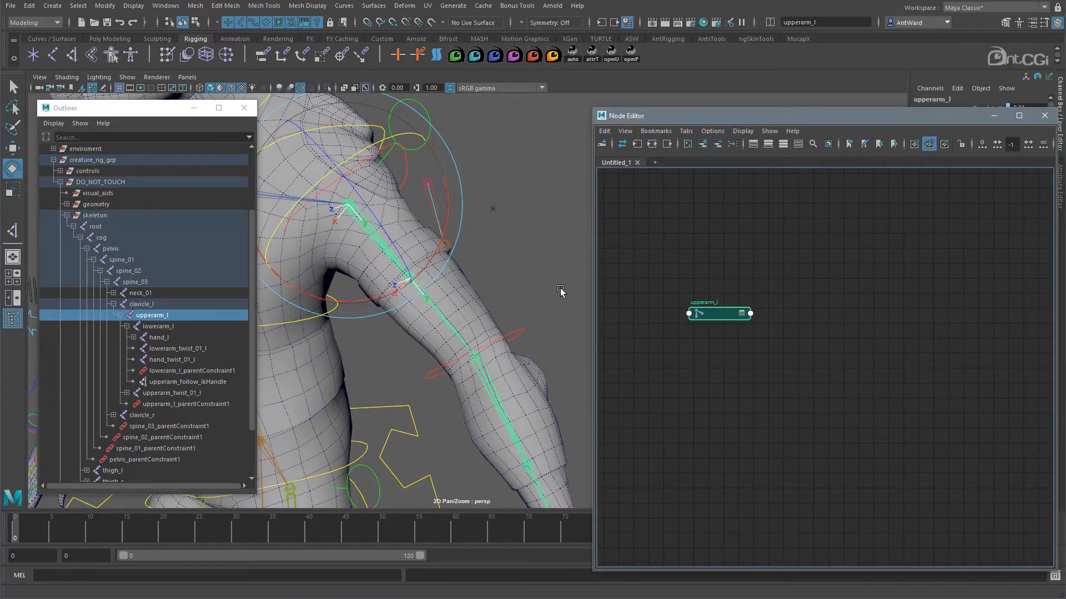
Route upperarm_l Rotate Y through arm_twist_multi into upperarm_twist_02_l Rotate Y.
{"action": "left_click", "coordinate": [172, 393]}
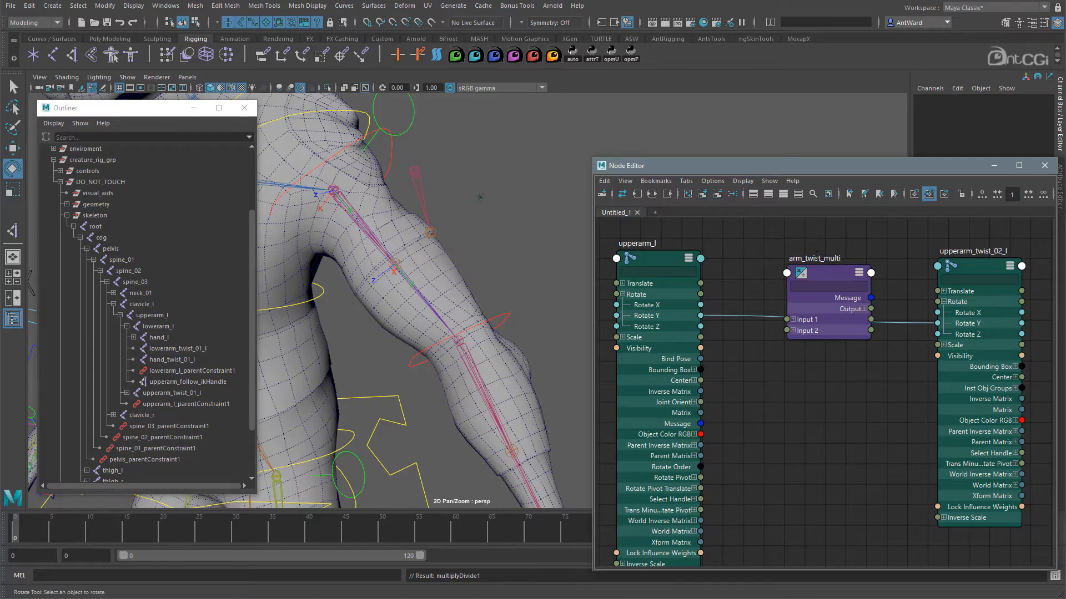
{"action": "left_click", "coordinate": [789, 330]}
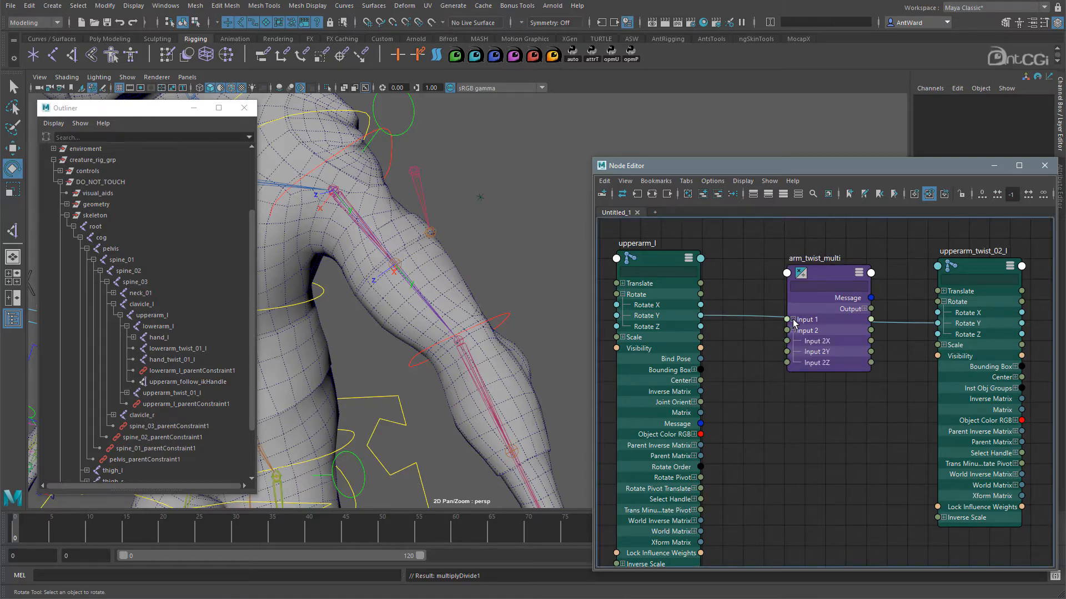
{"action": "left_click", "coordinate": [793, 320]}
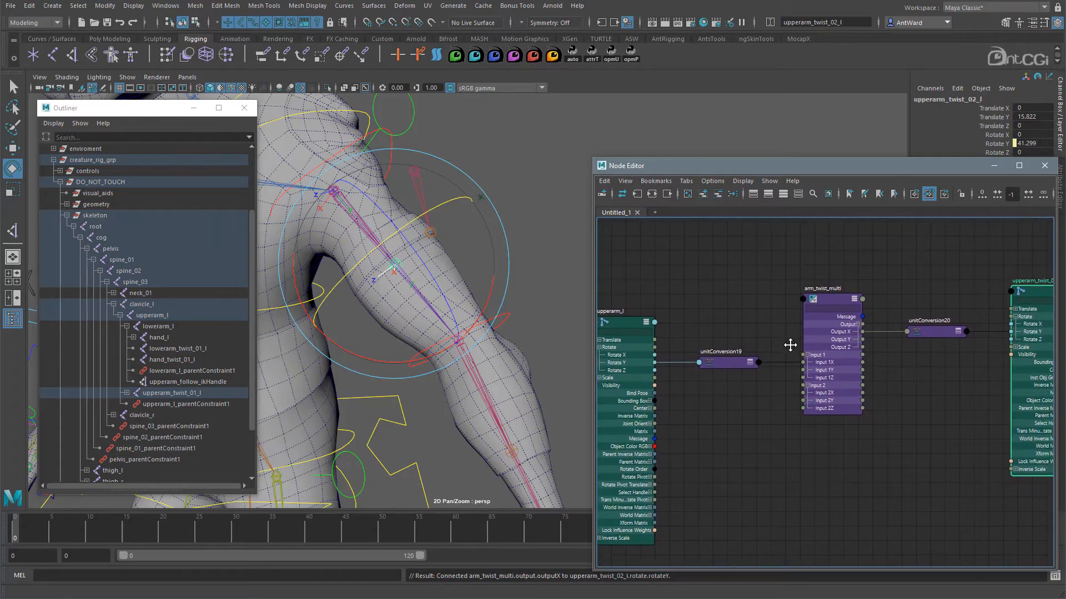
Rotate upperarm_l_fk_ctrl to test the twist joint, then close the Node Editor.
{"action": "left_click", "coordinate": [827, 300]}
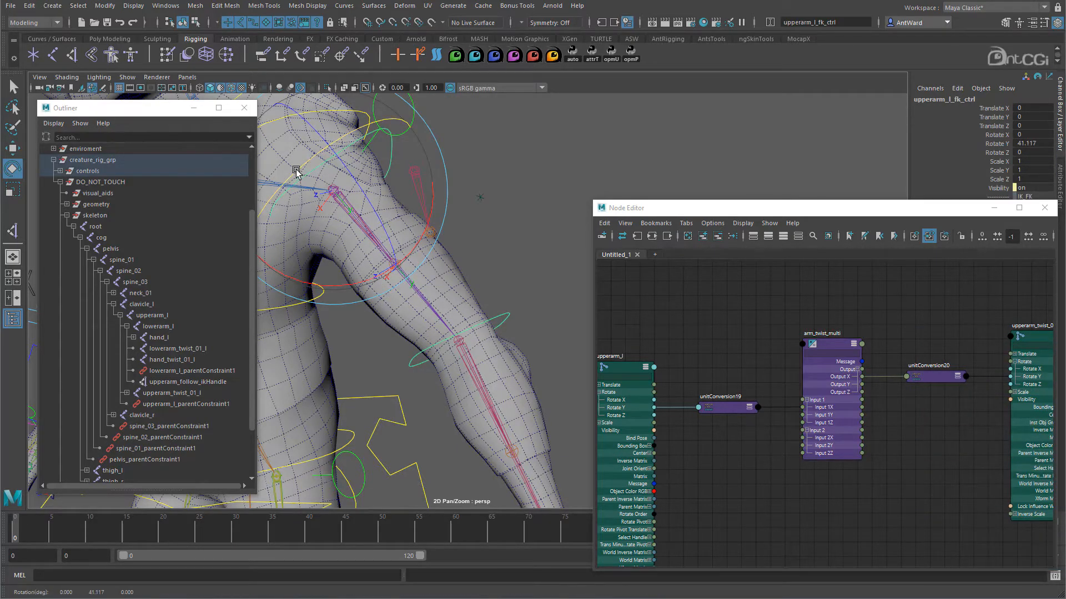
{"action": "left_click_drag", "start_coordinate": [295, 170], "coordinate": [275, 217]}
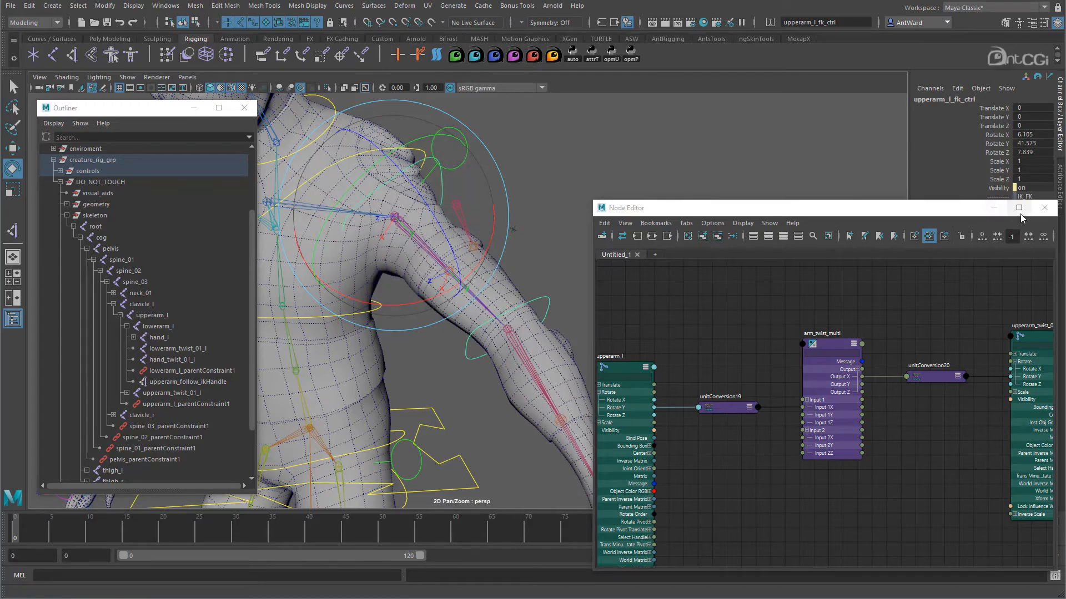
{"action": "left_click", "coordinate": [1044, 207]}
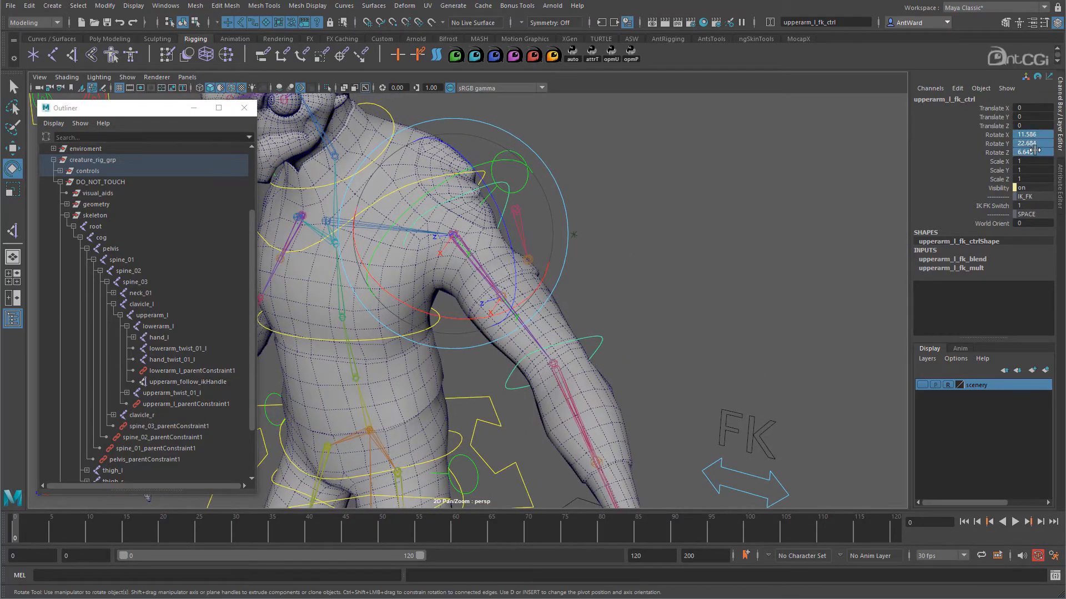
Set upperarm_l_fk_ctrl's Rotate X, Y and Z channels to 0.
{"action": "left_click", "coordinate": [569, 316]}
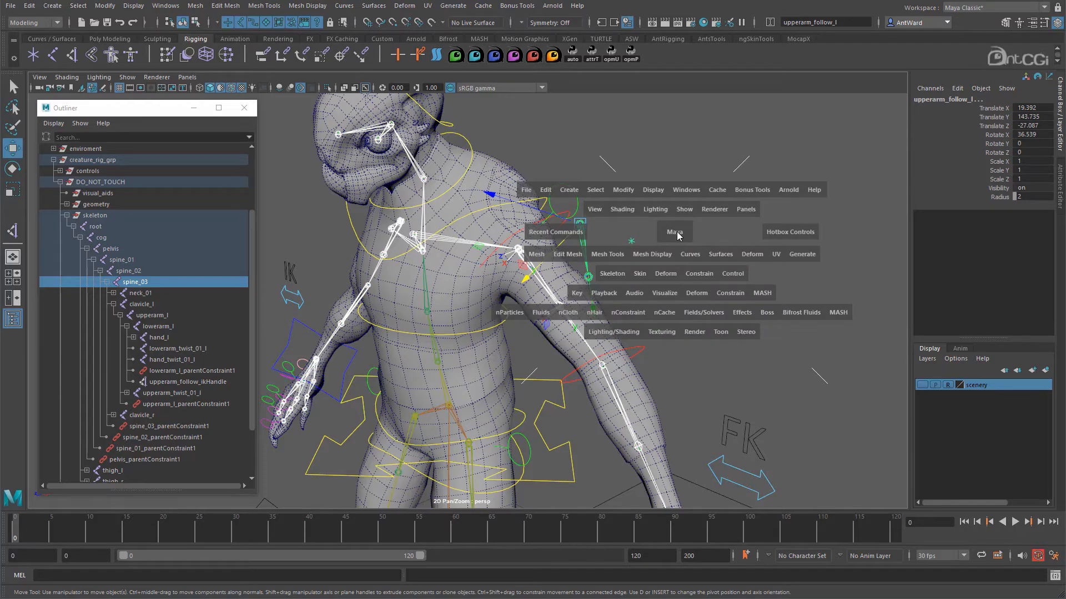
Parent-constrain upperarm_follow_l to spine_03 with Maintain offset on, then rotate chest_ctrl to test.
{"action": "left_click", "coordinate": [699, 273]}
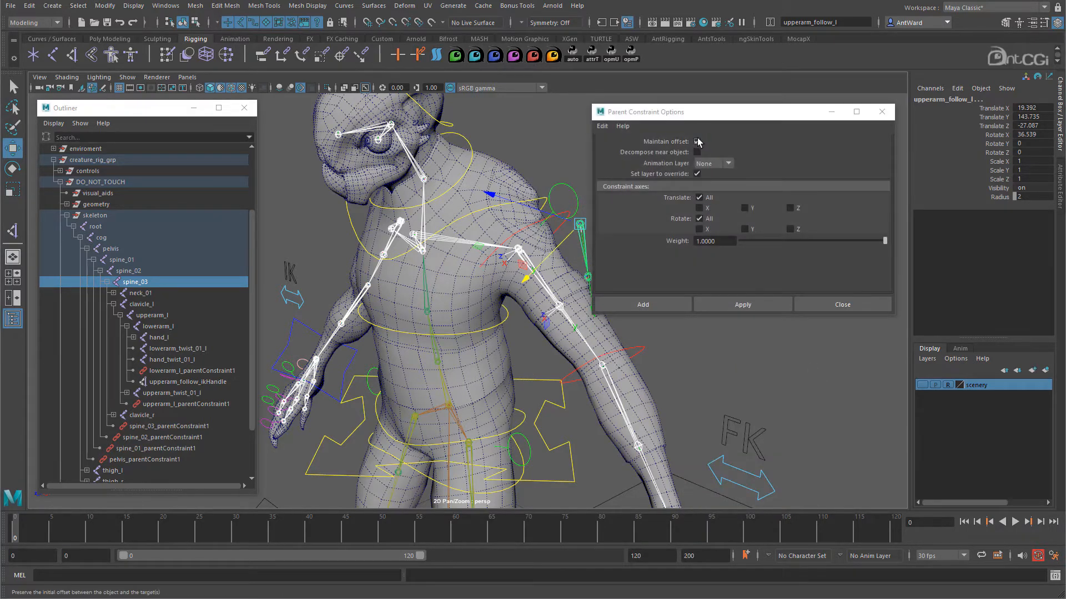
{"action": "left_click", "coordinate": [641, 303]}
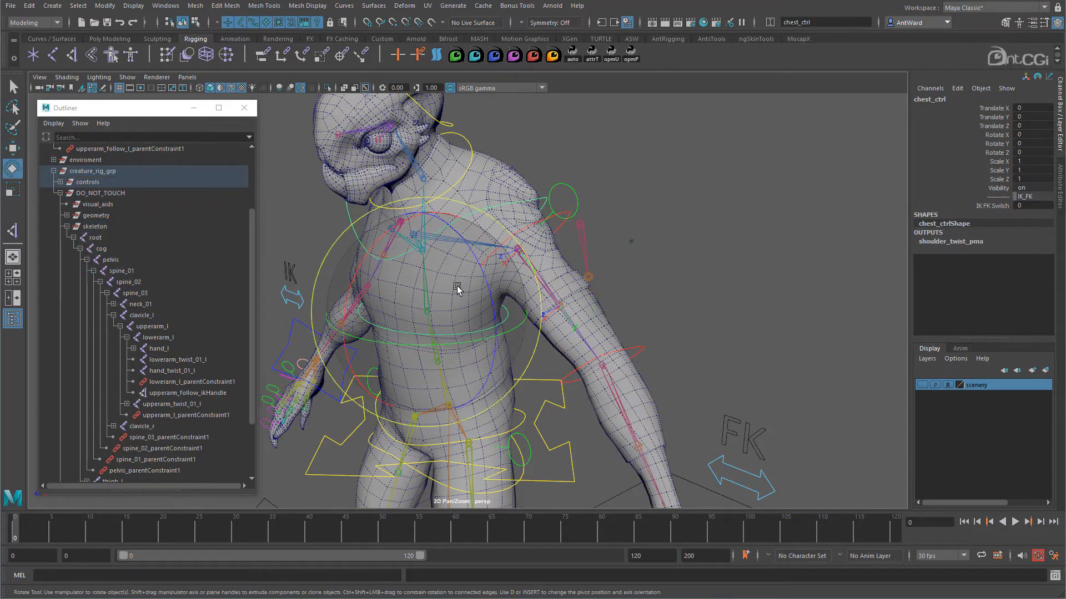
{"action": "left_click_drag", "start_coordinate": [457, 285], "coordinate": [360, 282]}
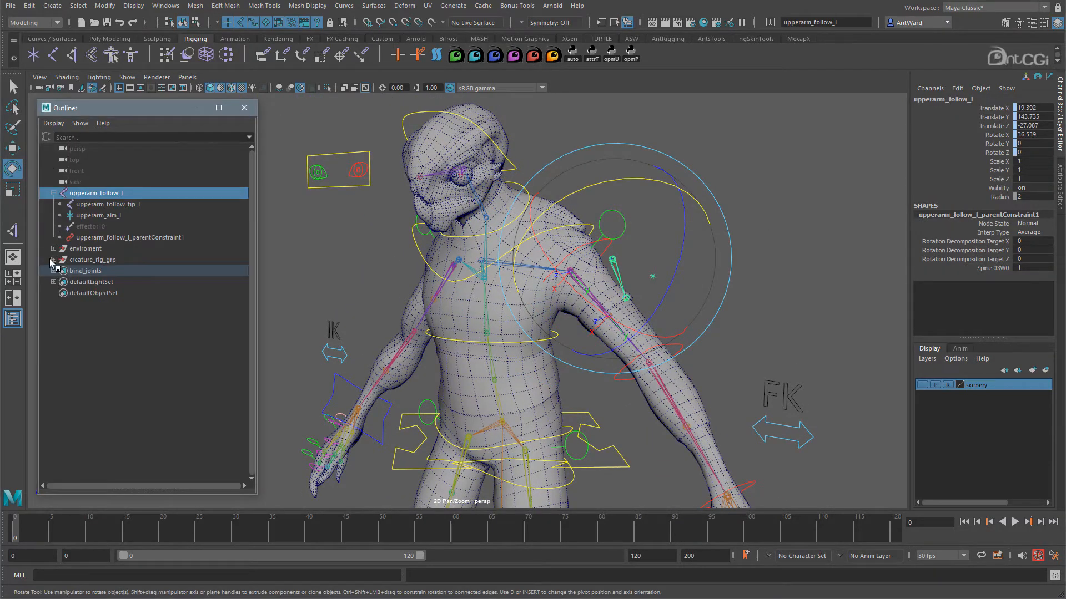
Expand creature_rig_grp, rig_systems and arm_l_grp in the Outliner.
{"action": "left_click", "coordinate": [53, 260]}
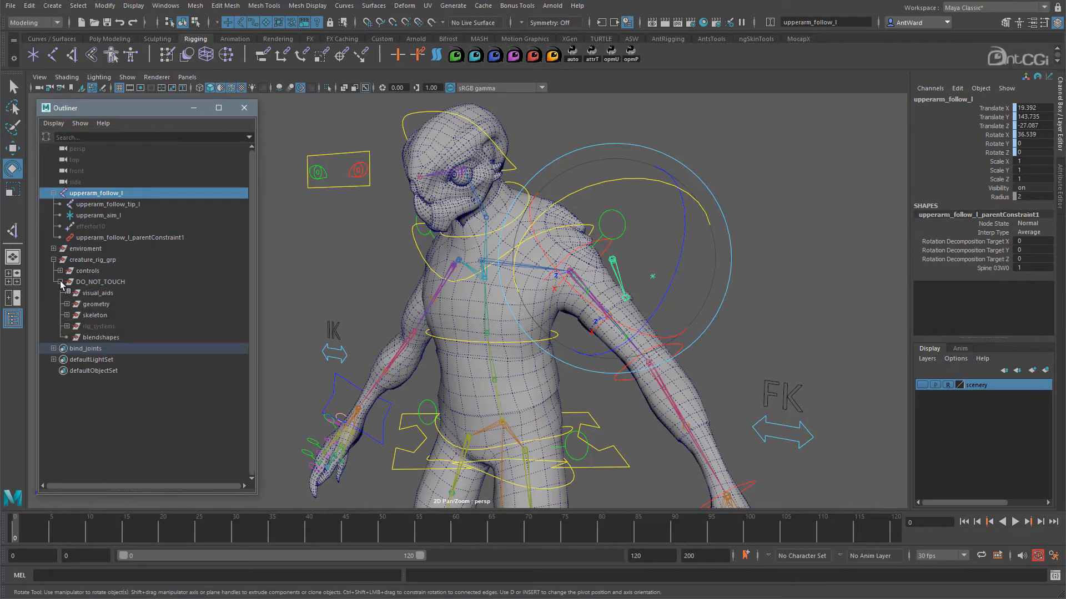
{"action": "left_click", "coordinate": [59, 326]}
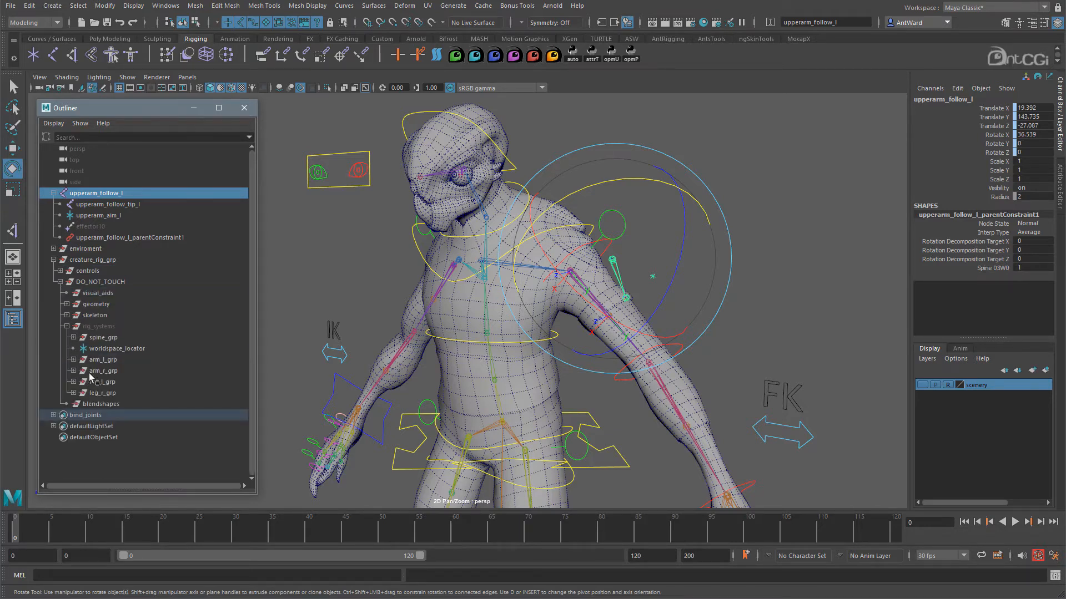
{"action": "left_click", "coordinate": [60, 360]}
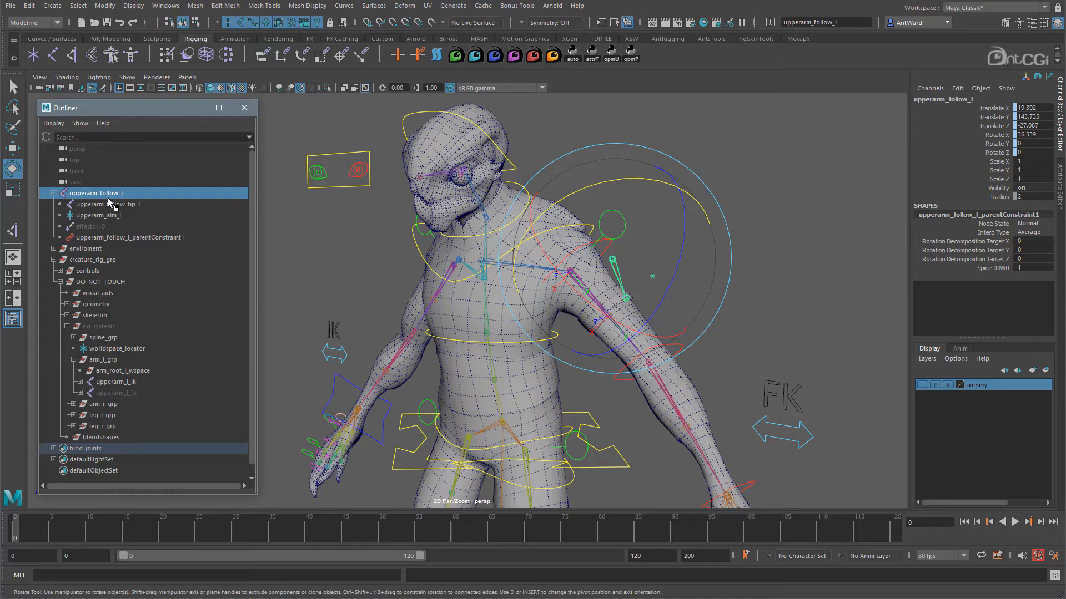
{"action": "mouse_move", "coordinate": [121, 364]}
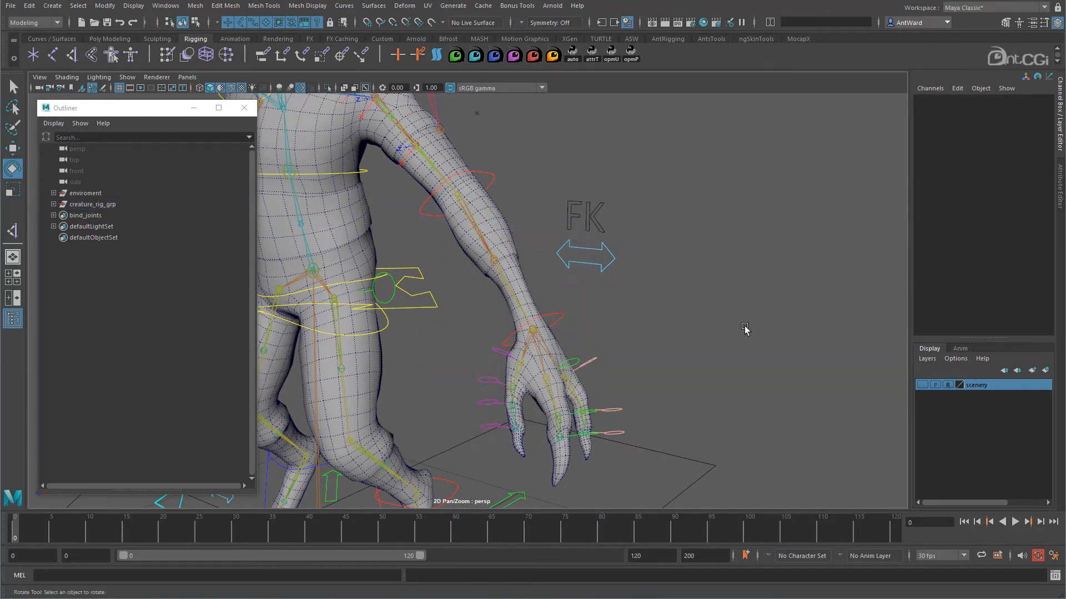
{"action": "mouse_move", "coordinate": [651, 281]}
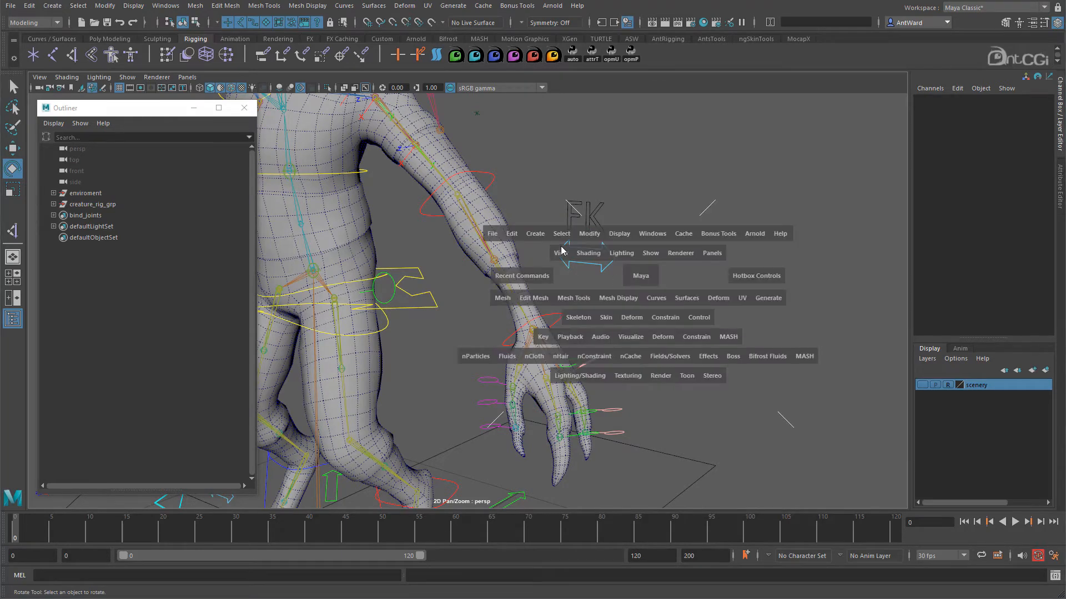
Create a locator, rename it hand_aim_l, and move it to the left wrist.
{"action": "left_click", "coordinate": [535, 233]}
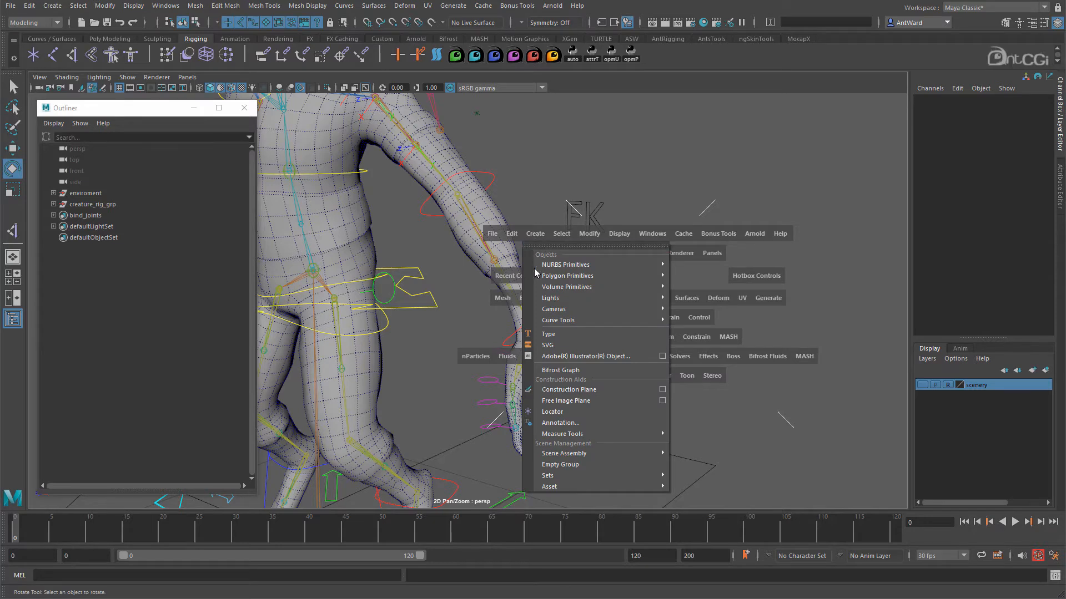
{"action": "left_click", "coordinate": [553, 412]}
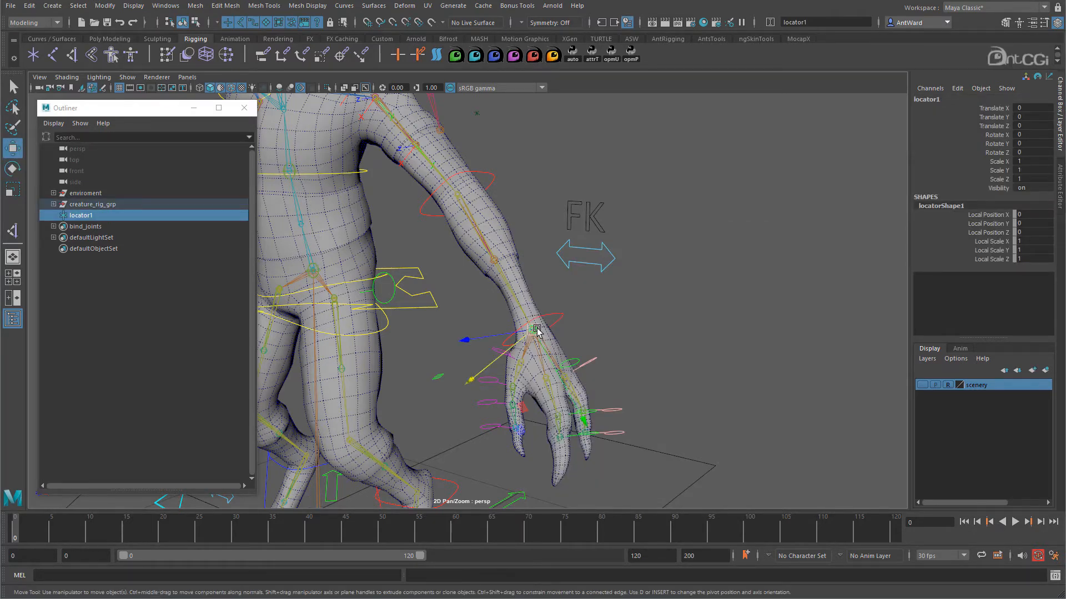
{"action": "left_click", "coordinate": [104, 5]}
{"action": "type", "text": "hand_aim_l"}
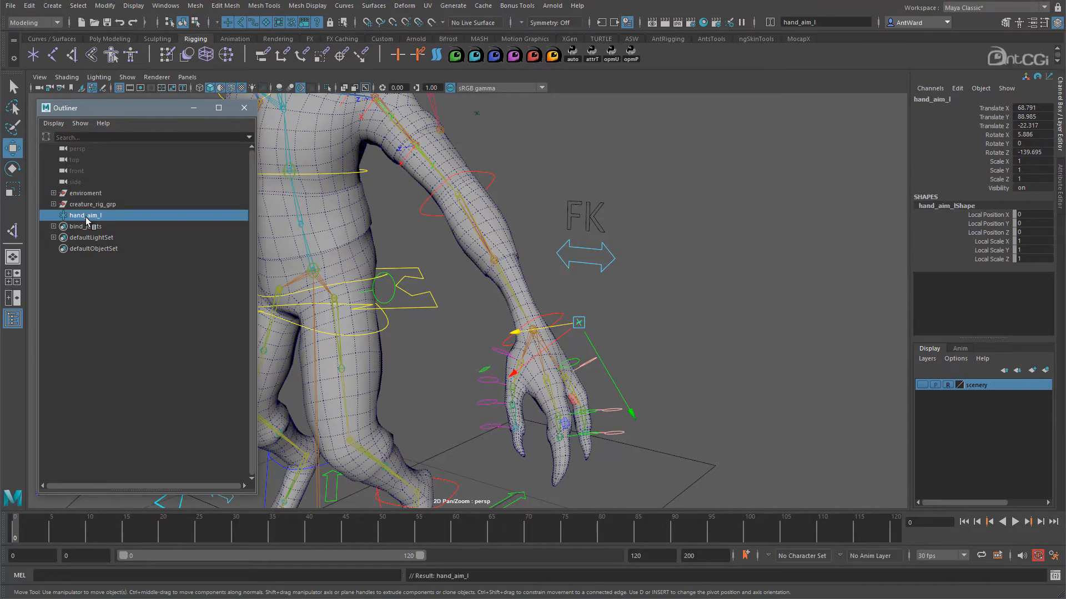
{"action": "left_click", "coordinate": [476, 112]}
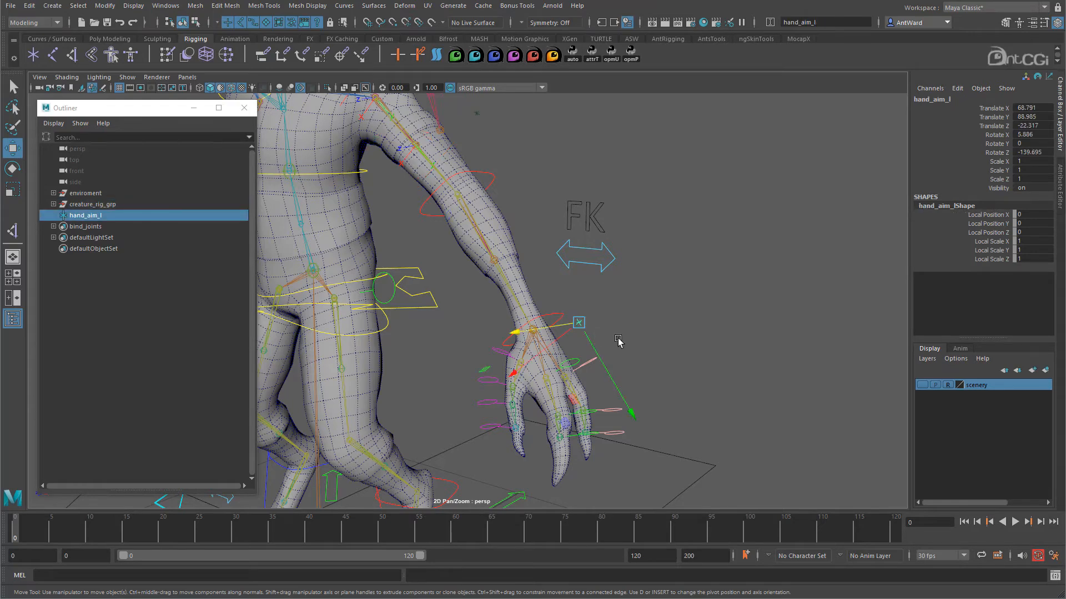
{"action": "mouse_move", "coordinate": [606, 348]}
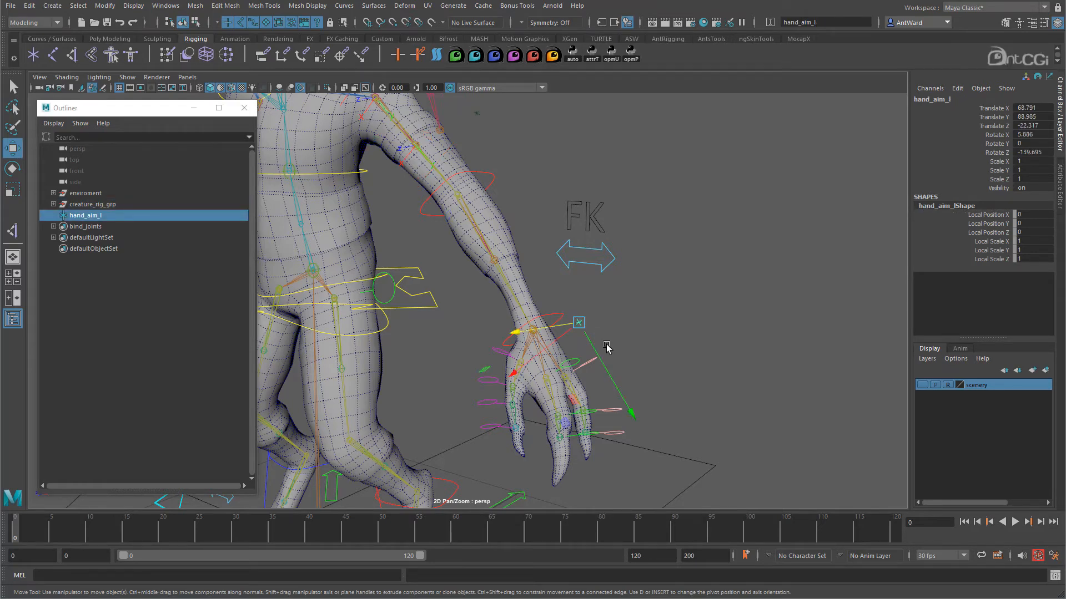
{"action": "mouse_move", "coordinate": [512, 355]}
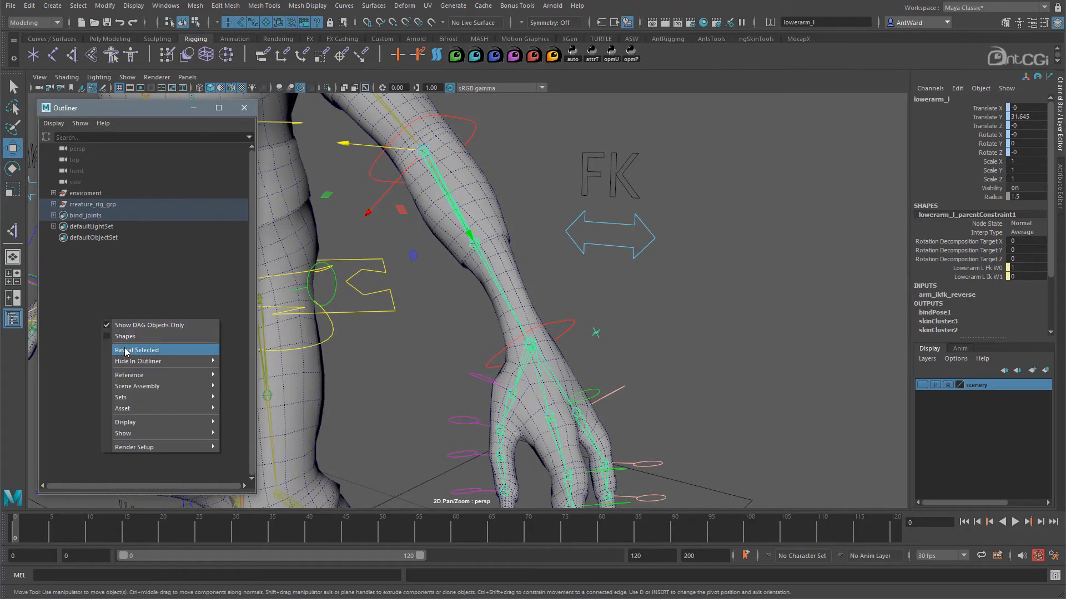
Aim-constrain hand_twist_01_l: aim 0 -1 0, up 0 0 -1, world up object hand_aim_l.
{"action": "left_click", "coordinate": [136, 349]}
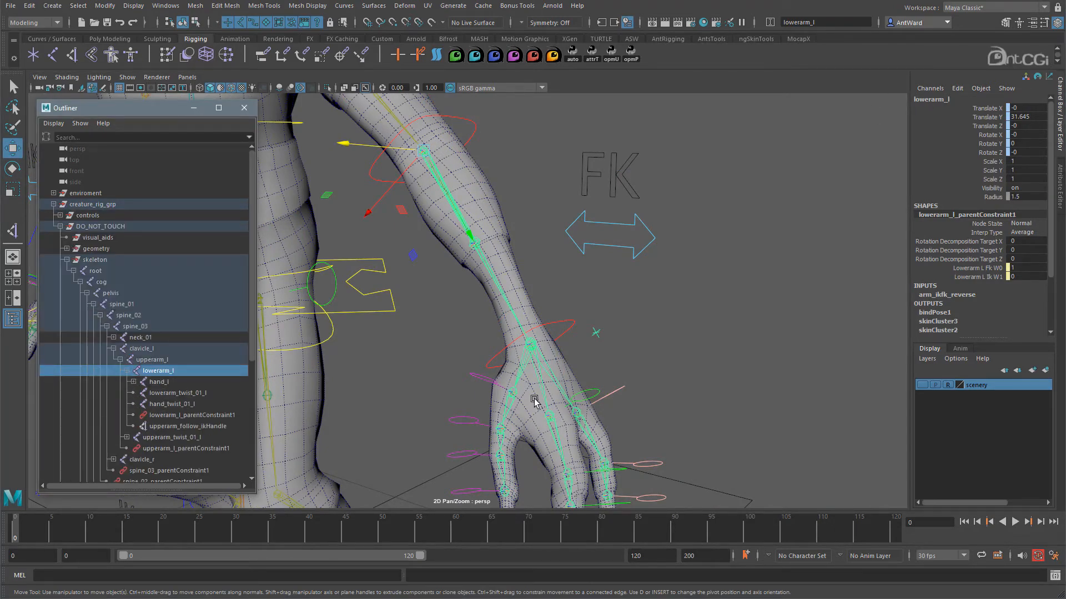
{"action": "left_click", "coordinate": [173, 403]}
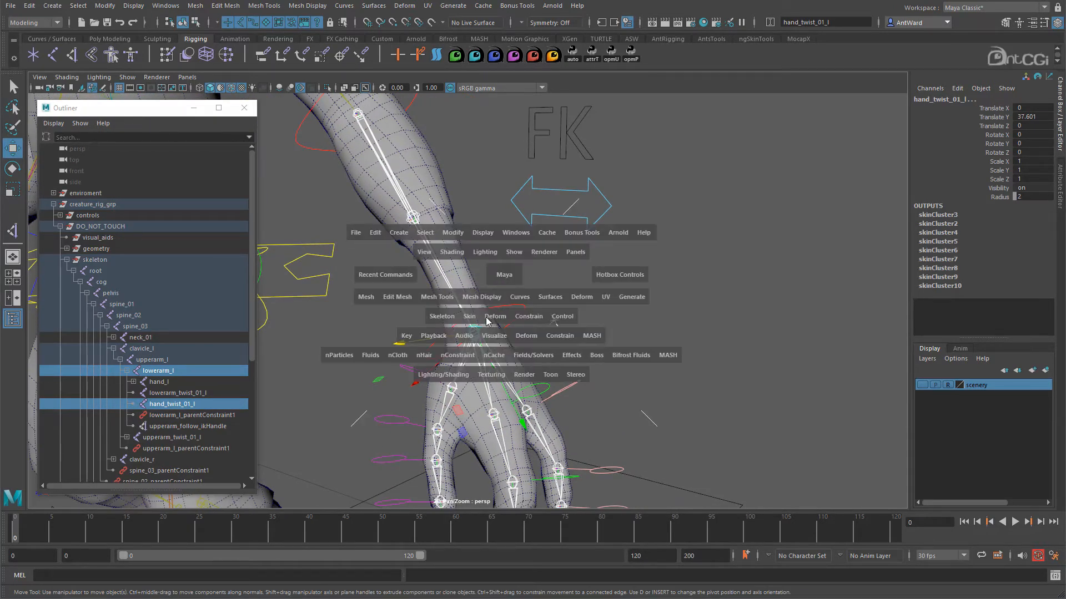
{"action": "left_click", "coordinate": [527, 316]}
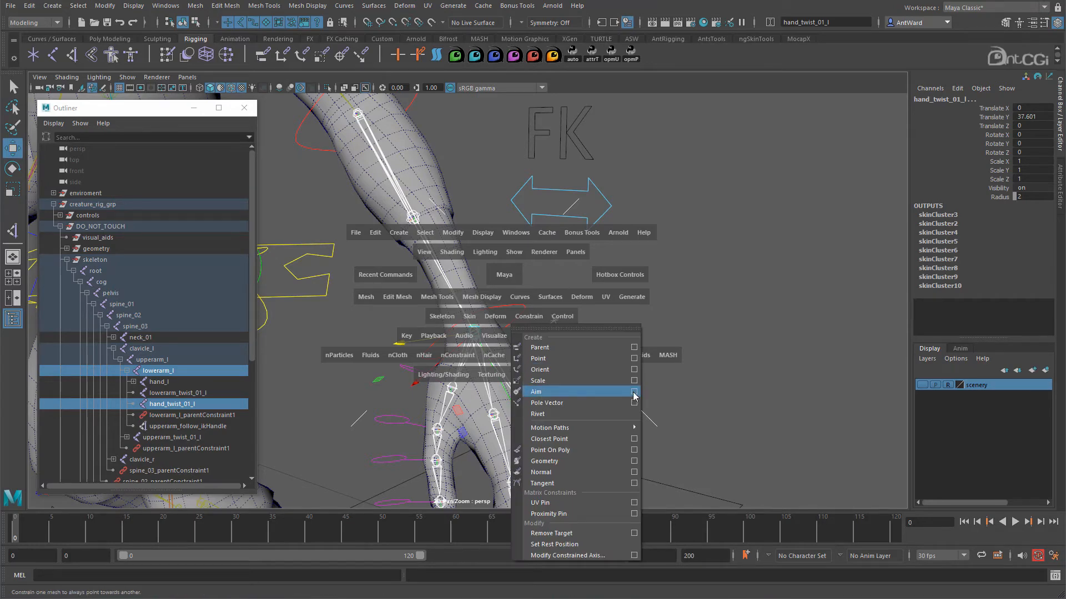
{"action": "left_click", "coordinate": [633, 395]}
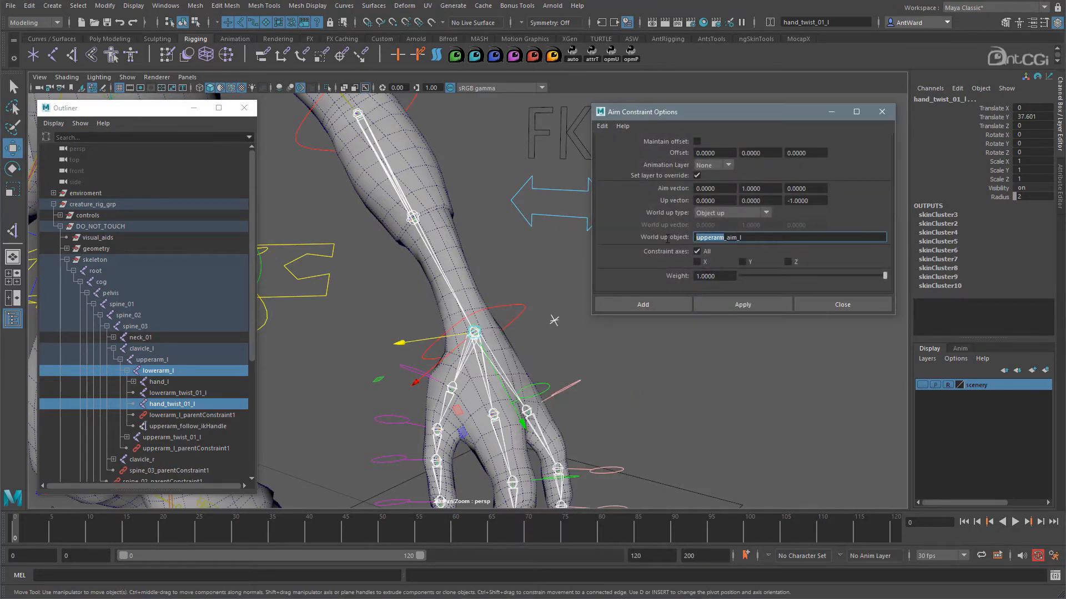
{"action": "type", "text": "hand_aim_l"}
{"action": "left_click", "coordinate": [761, 188]}
{"action": "type", "text": "-1.0000"}
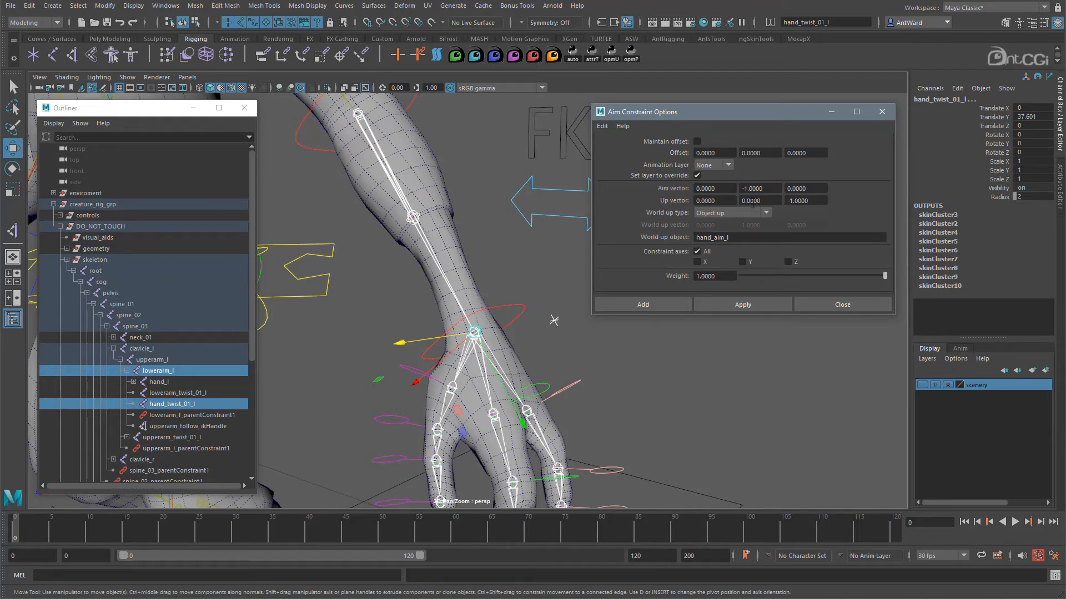
{"action": "left_click", "coordinate": [742, 304]}
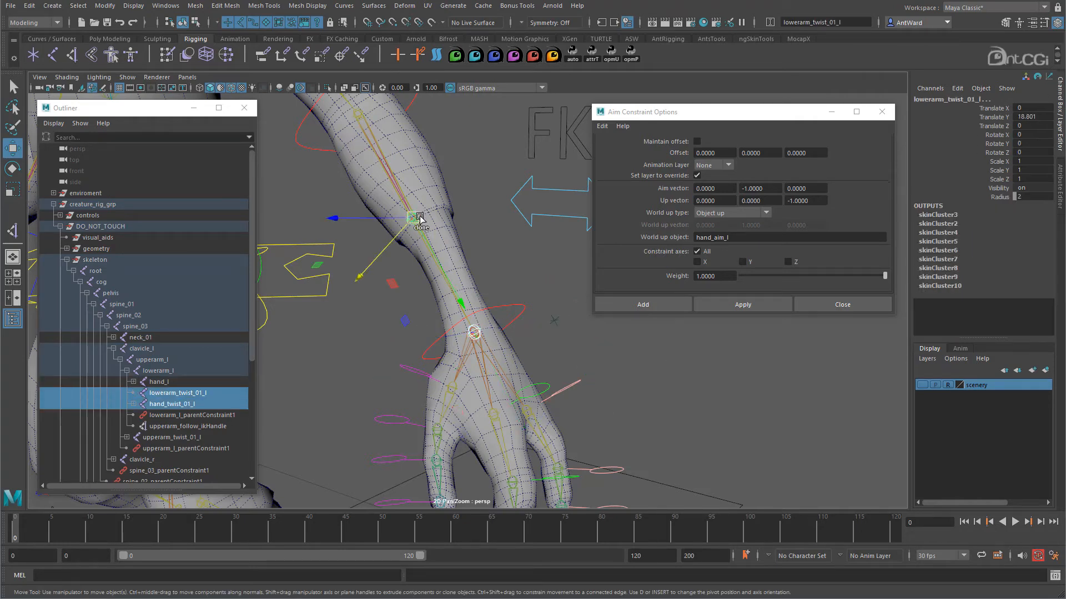
Close the Aim Constraint Options window.
{"action": "left_click", "coordinate": [134, 5]}
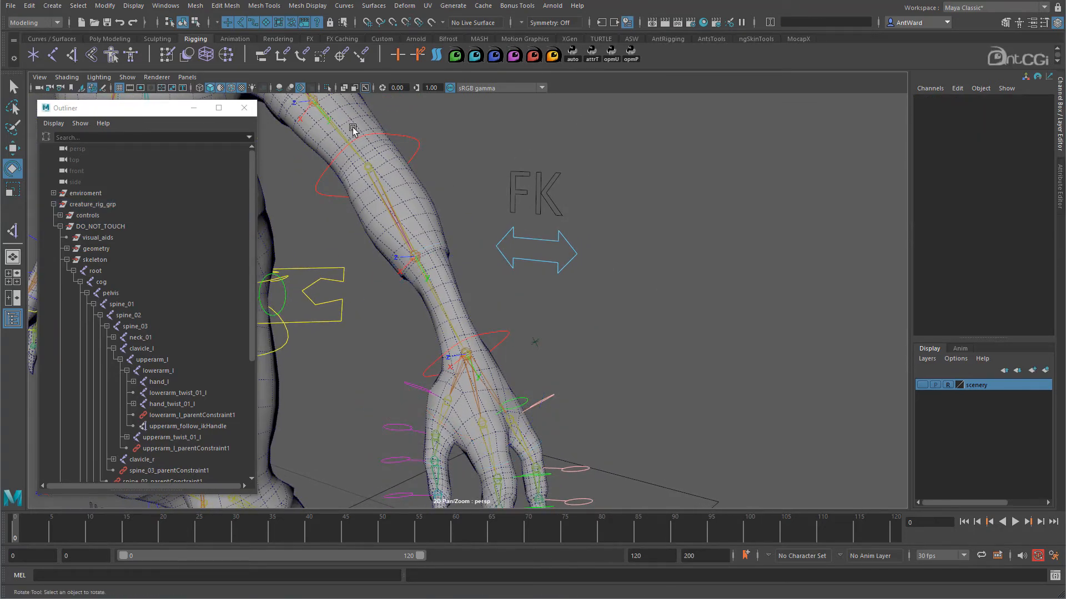
{"action": "mouse_move", "coordinate": [165, 5]}
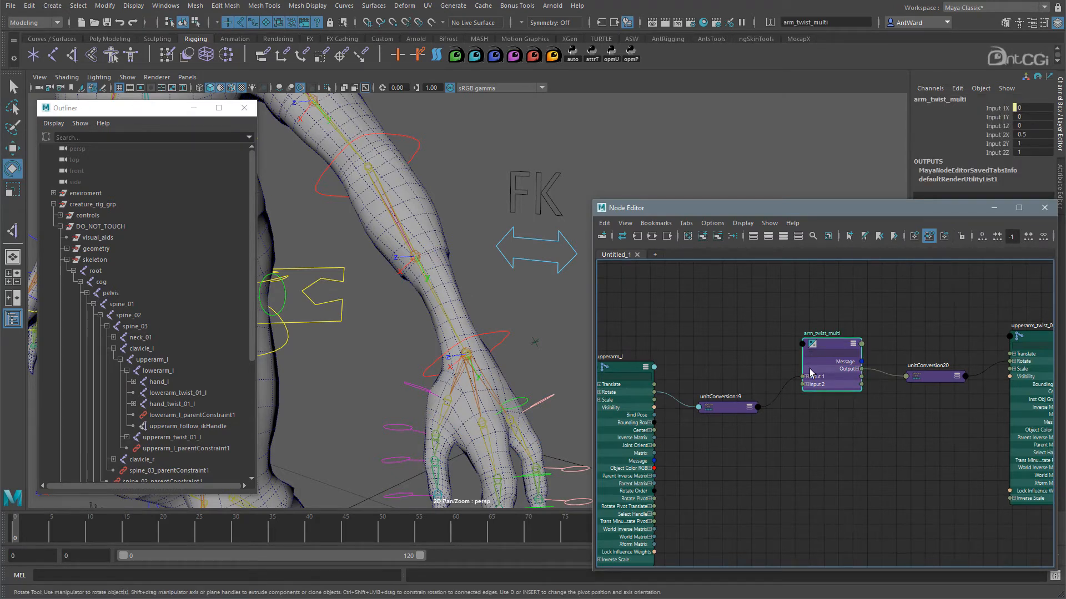
Route hand_twist_01_l's Rotate Y through arm_twist_multi (Input 2 = 0.5) into lowerarm_twist_01_l.
{"action": "left_click", "coordinate": [803, 376]}
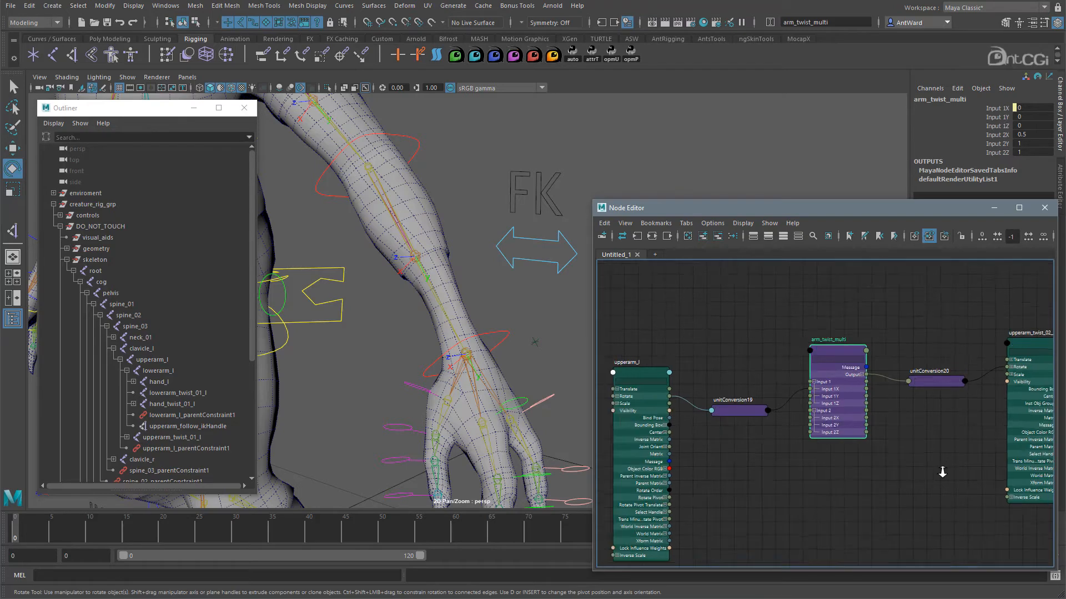
{"action": "left_click", "coordinate": [151, 360]}
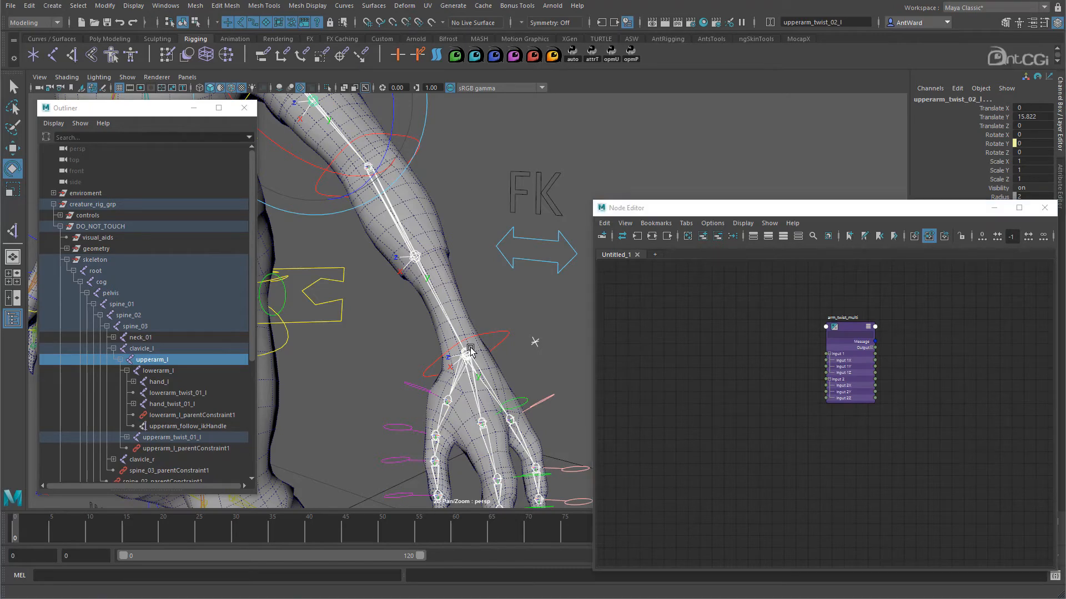
{"action": "left_click", "coordinate": [172, 403]}
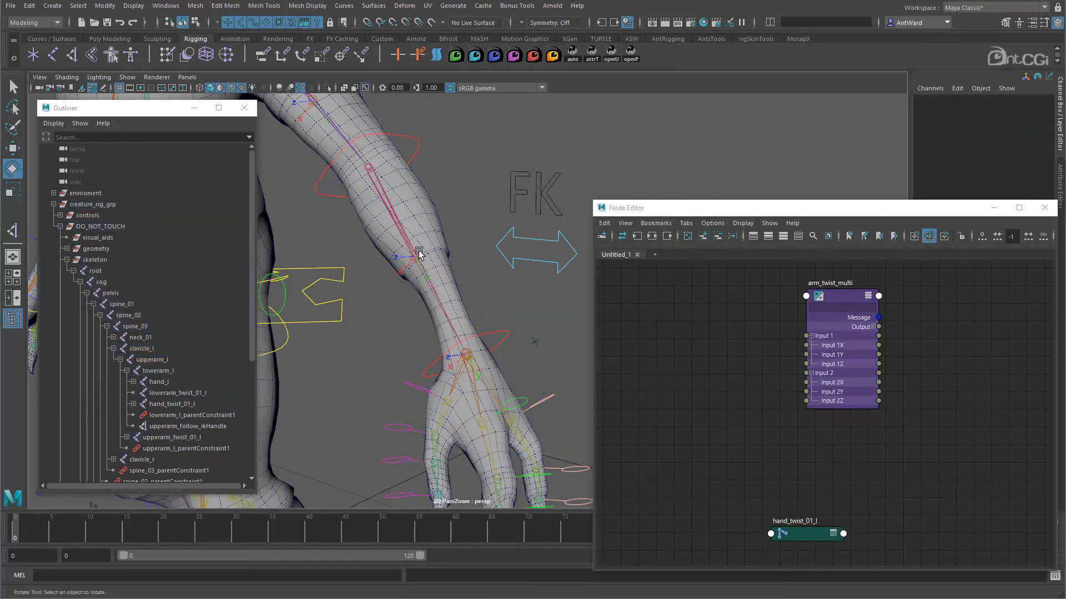
{"action": "left_click", "coordinate": [179, 393]}
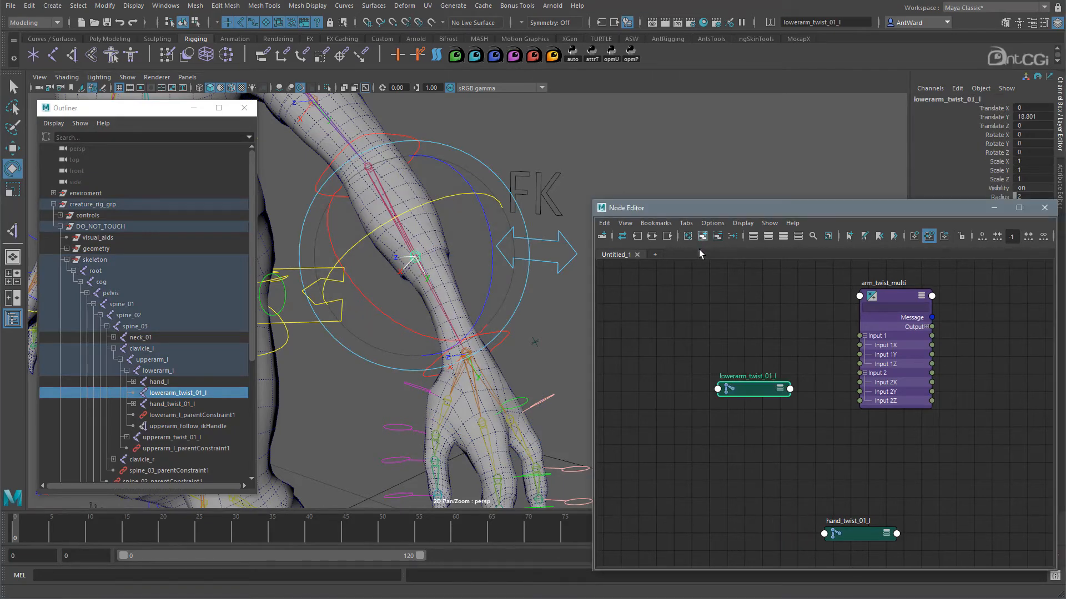
{"action": "left_click", "coordinate": [172, 403]}
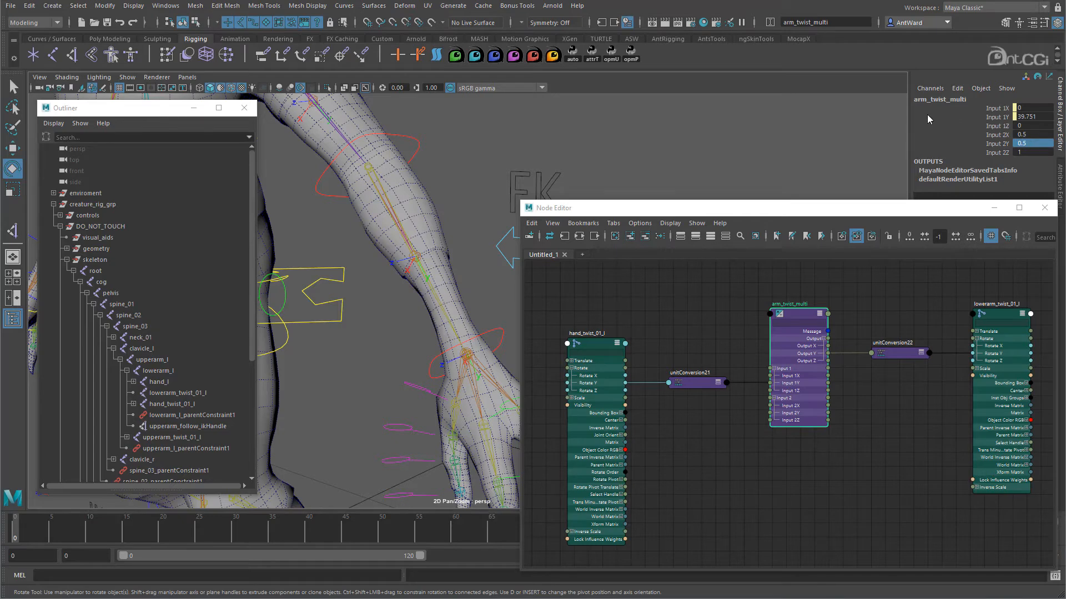
{"action": "left_click", "coordinate": [405, 357]}
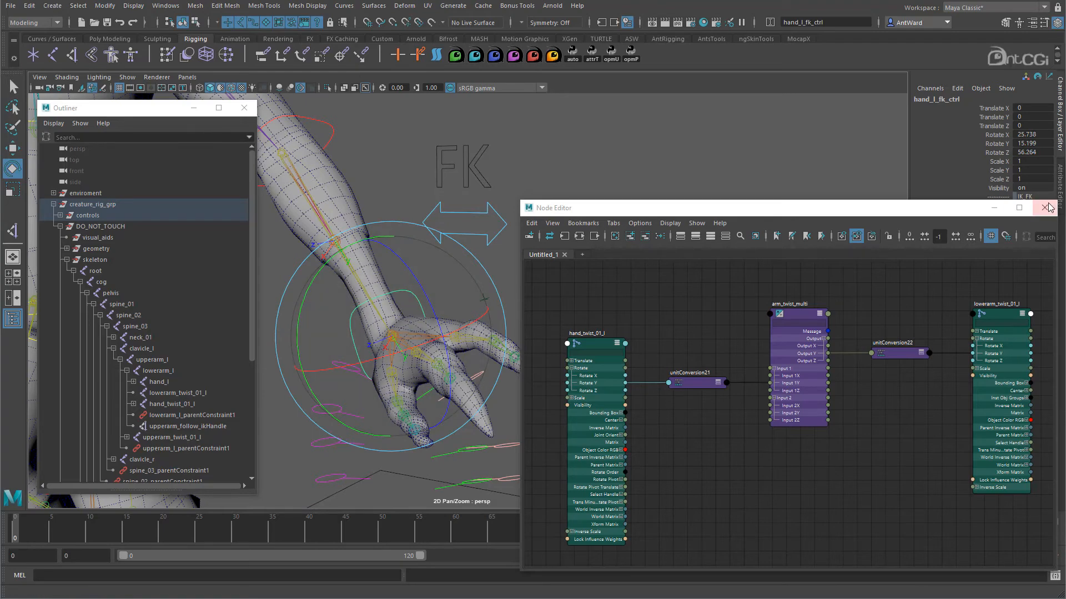
Close the Node Editor after testing the forearm twist with hand_l_fk_ctrl.
{"action": "left_click", "coordinate": [1049, 207]}
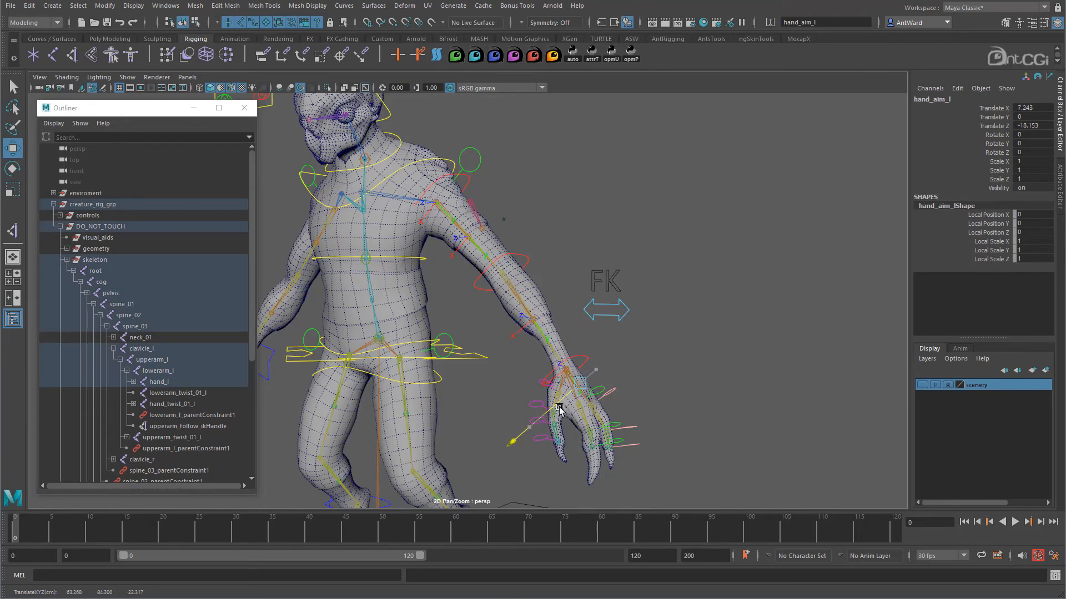
Inspect thigh_follow_l, thigh_twist_01_r, foot_aim_l and driver_l_ikHandle in the Channel Box.
{"action": "left_click", "coordinate": [503, 220]}
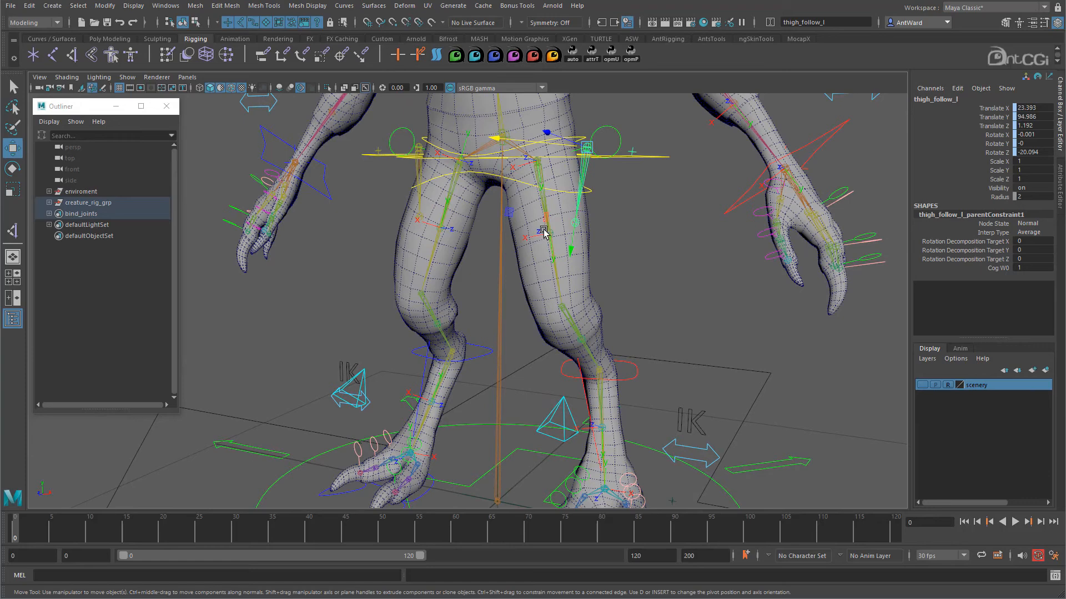
{"action": "left_click", "coordinate": [549, 234]}
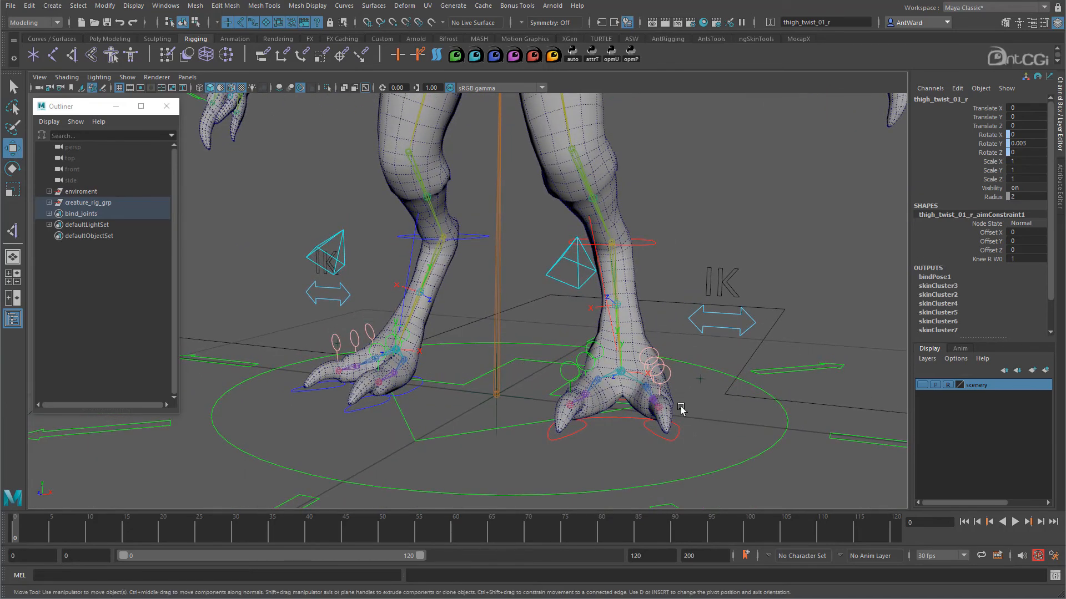
{"action": "left_click", "coordinate": [624, 372]}
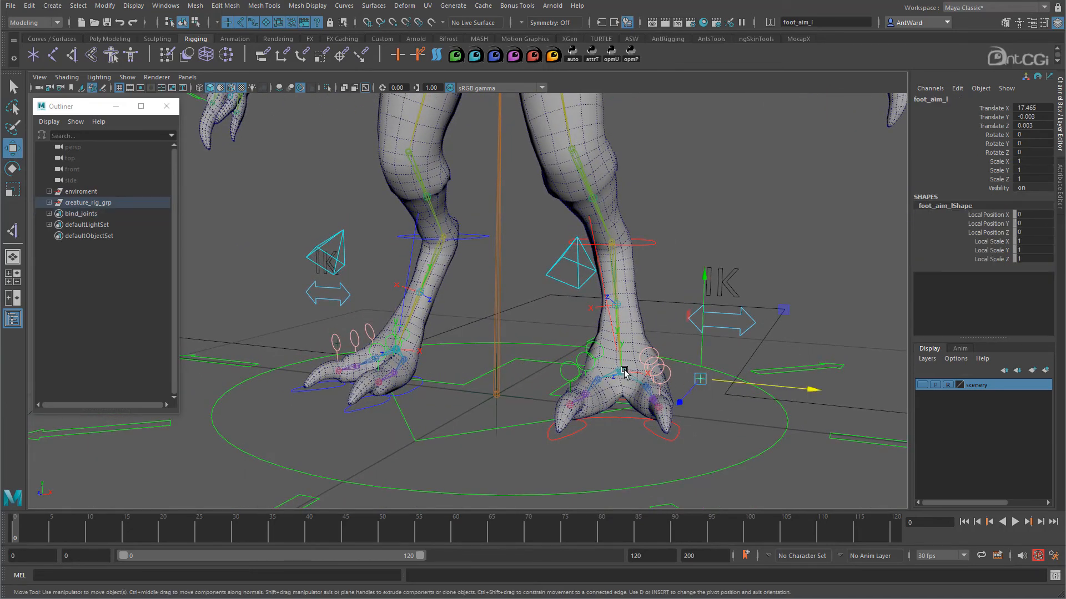
{"action": "left_click", "coordinate": [623, 370]}
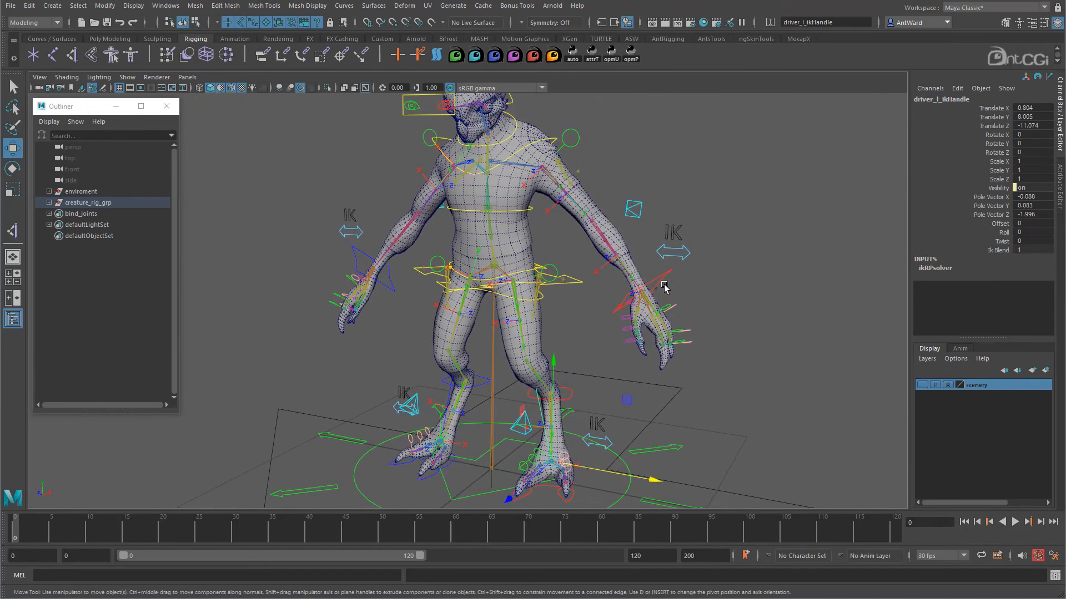
Select the left foot FK control, then inspect thigh_aim_l and cog_ctrl to check leg twist behaviour.
{"action": "left_click", "coordinate": [644, 230]}
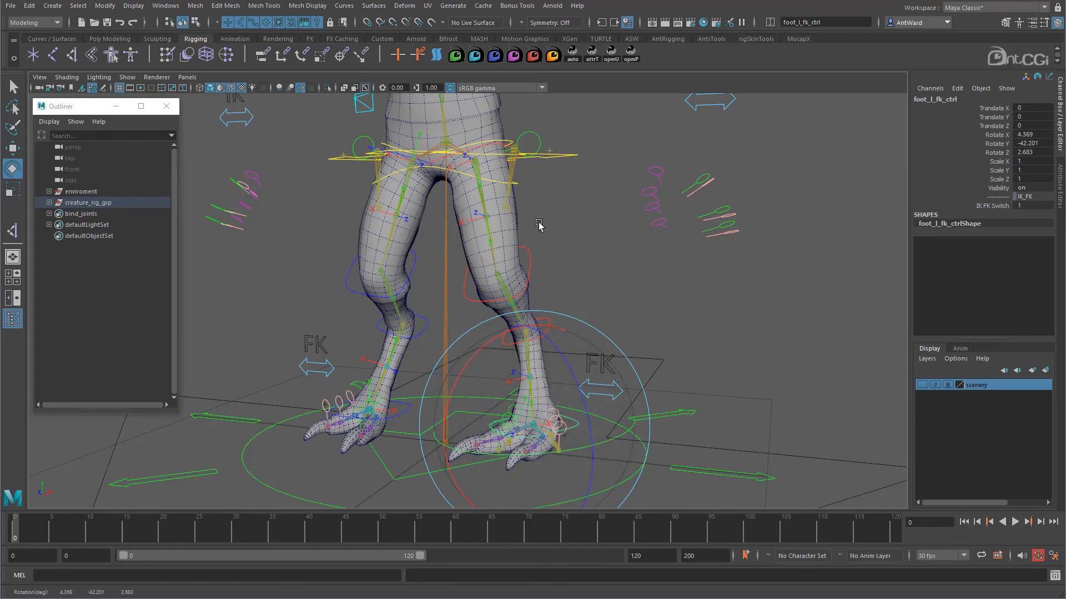
{"action": "left_click", "coordinate": [475, 170]}
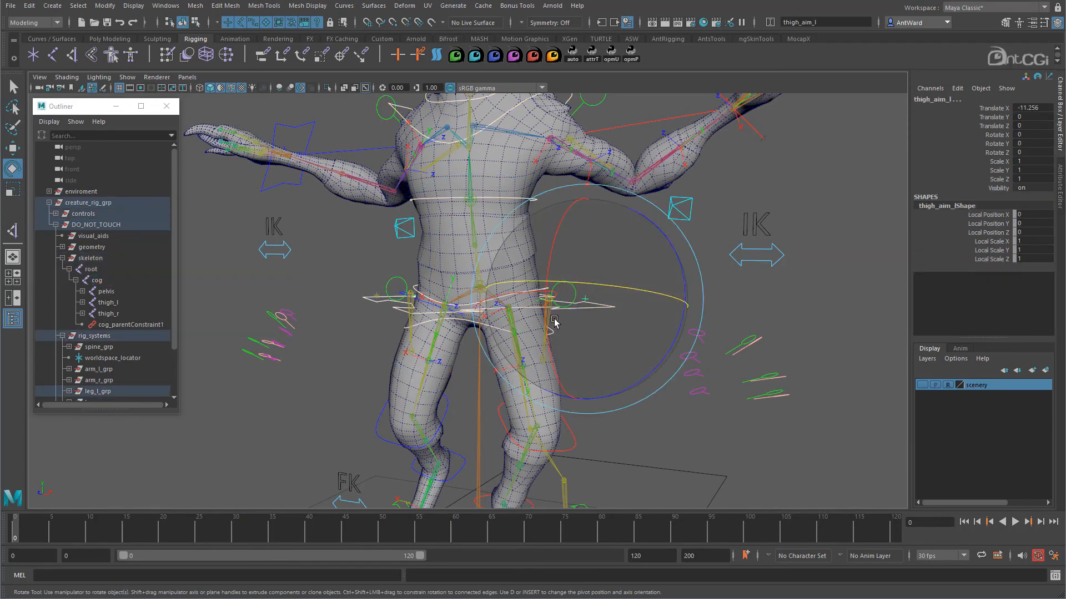
{"action": "left_click", "coordinate": [479, 285]}
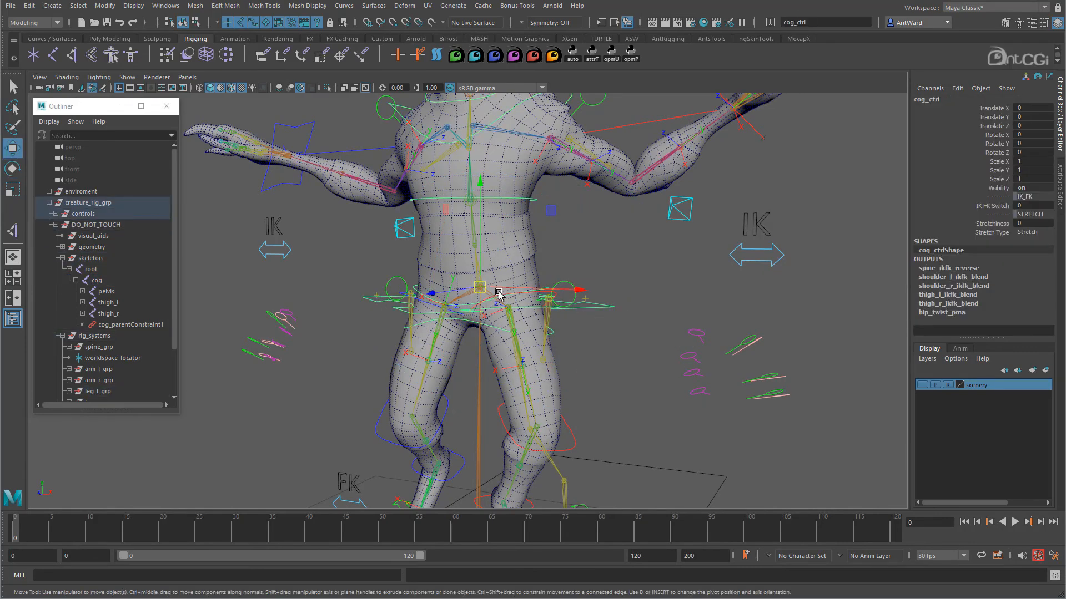